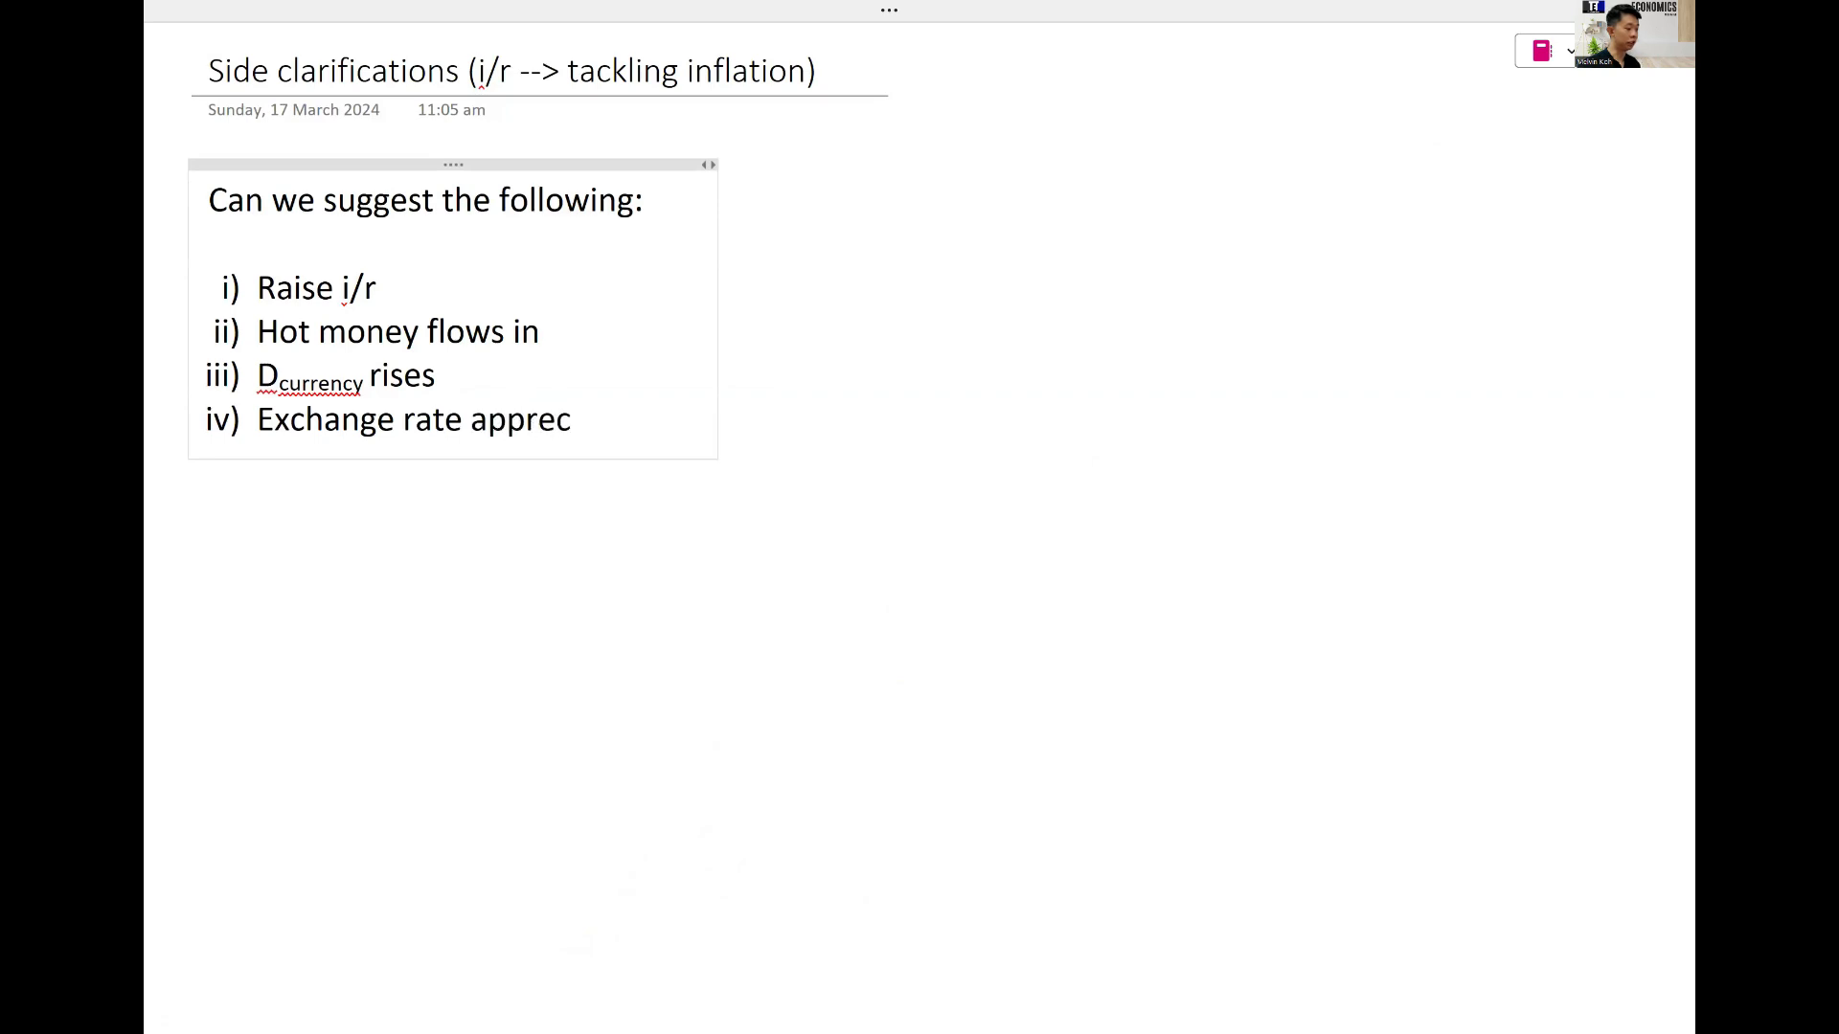
# Step: Complete the chain: exchange rate appreciates, export price competitiveness falls, (X-M) falls, dd-pull inflation falls
pyautogui.write('iates')
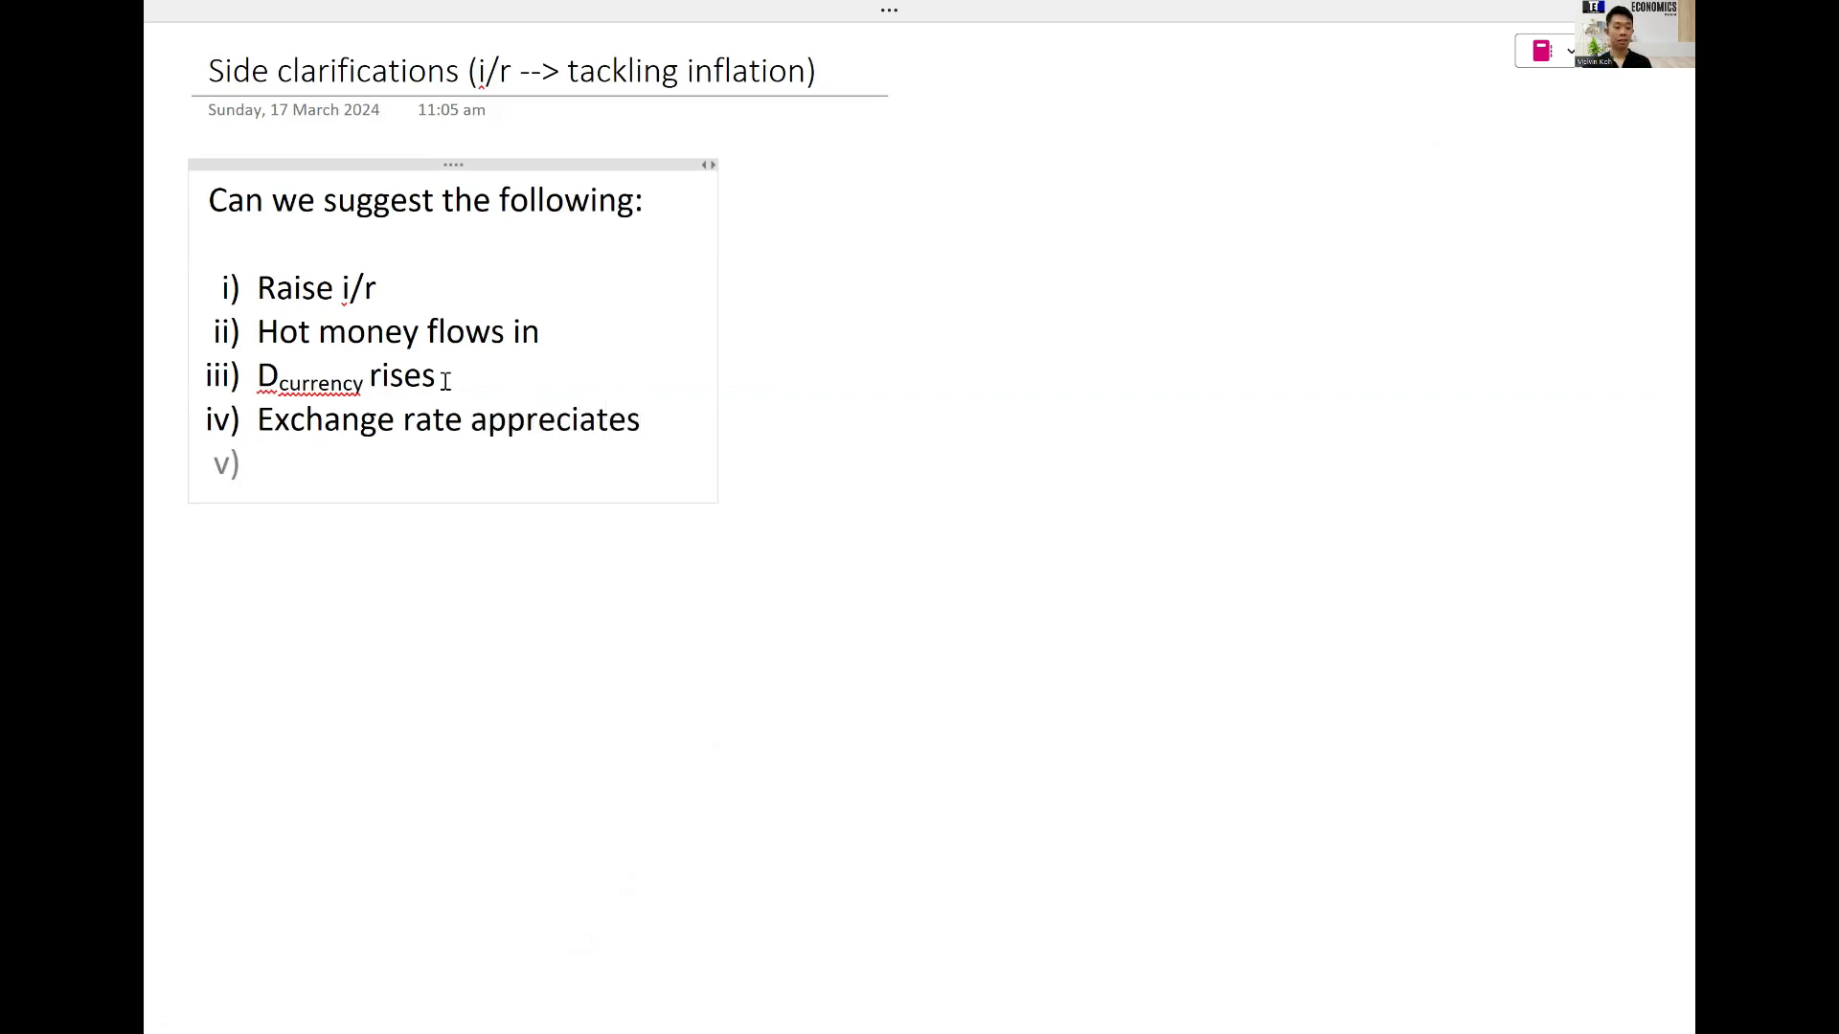
pyautogui.write('Price competitve')
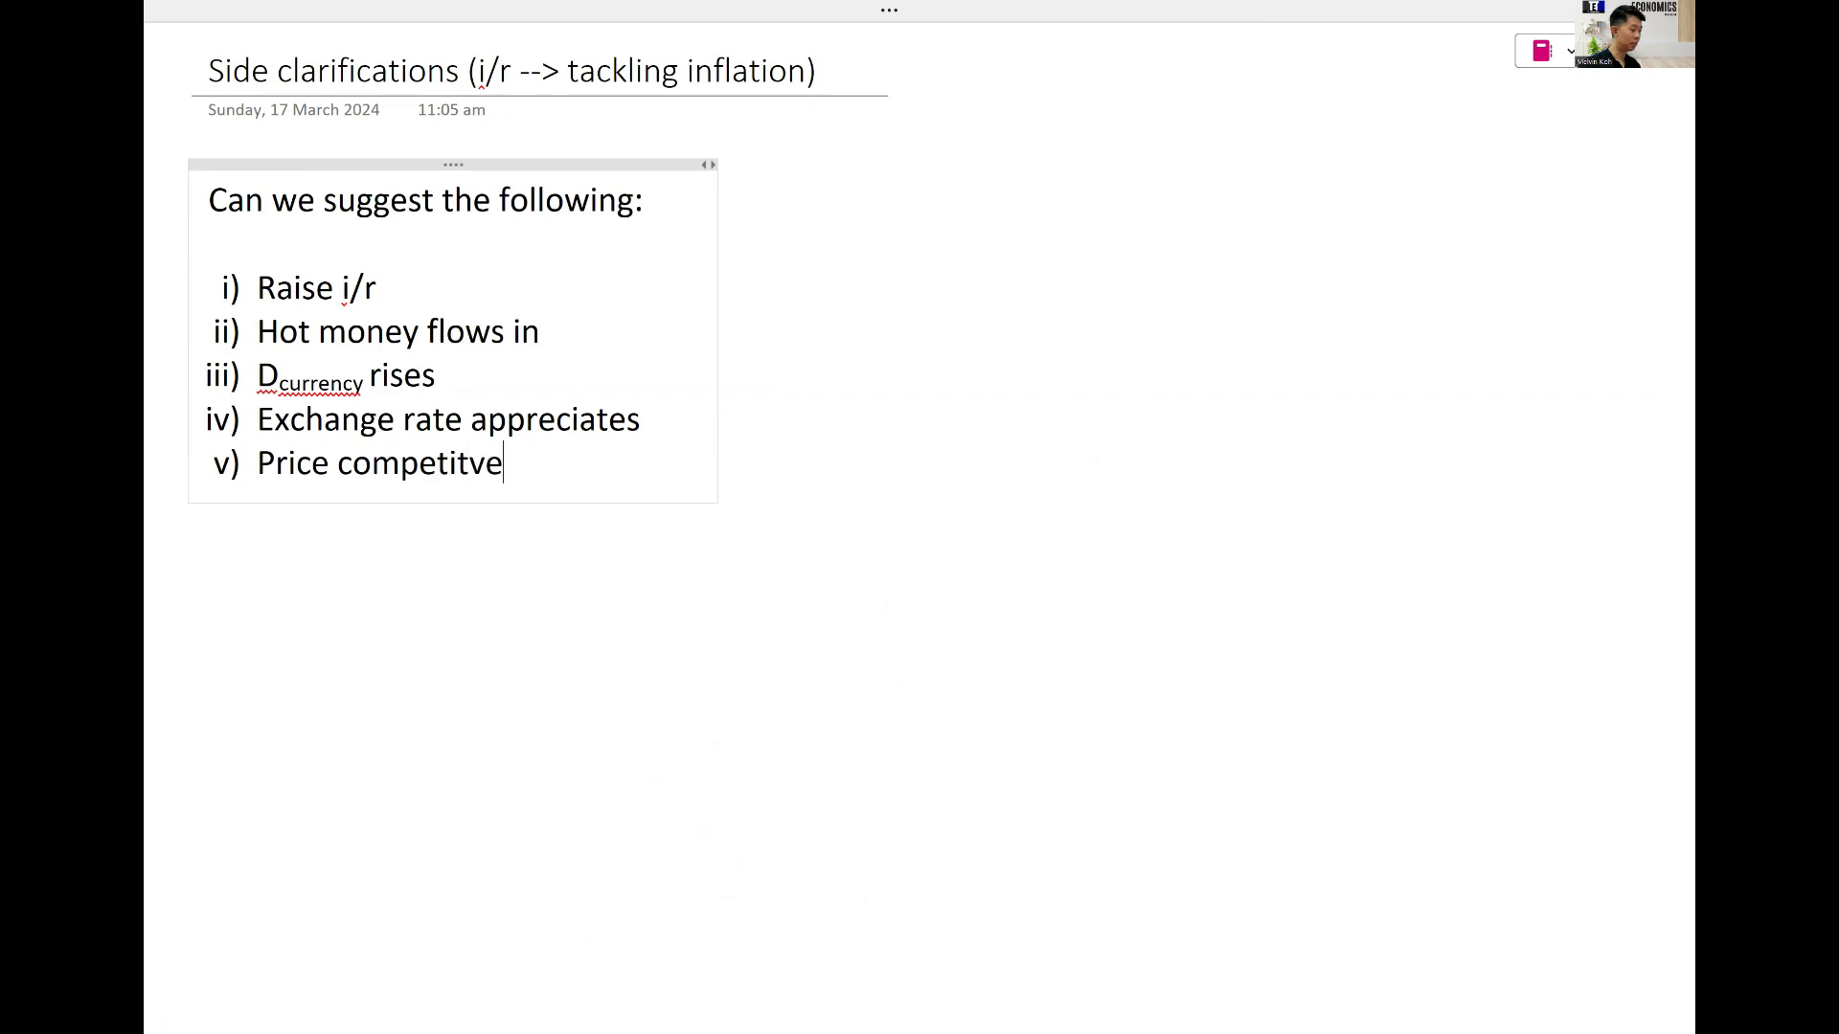
pyautogui.write('iveness of e')
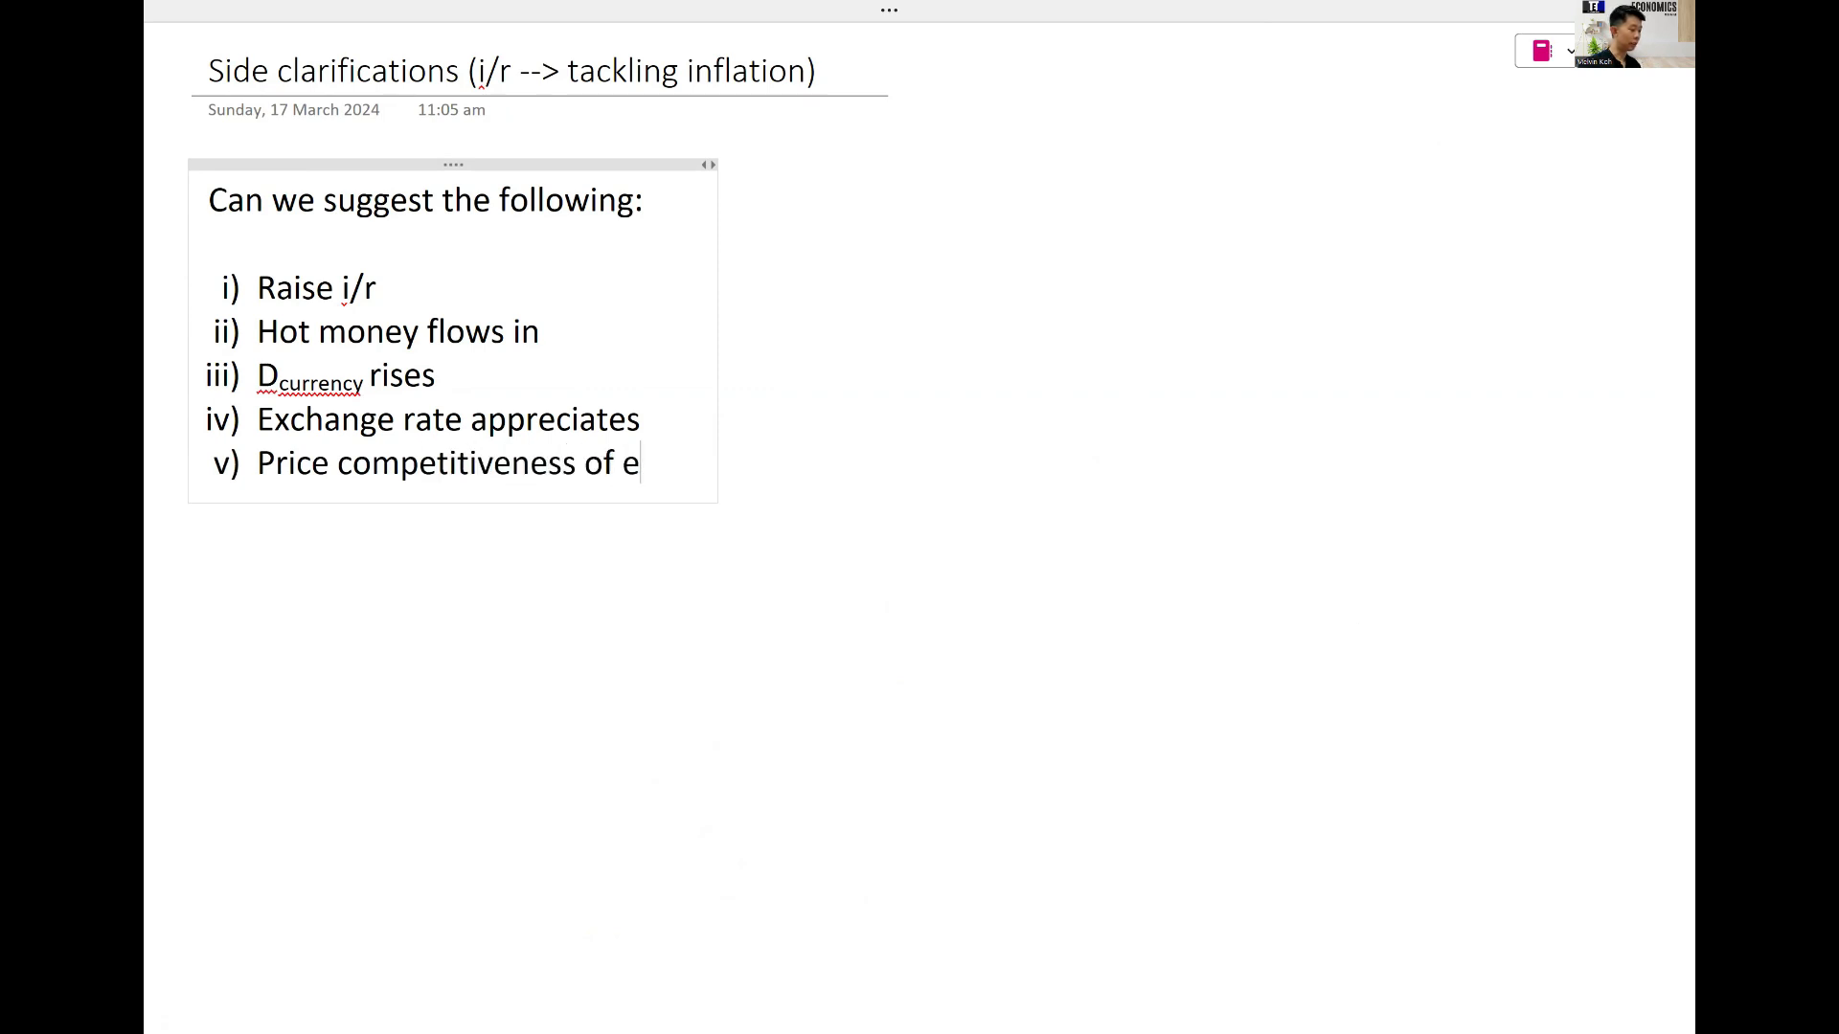
pyautogui.write('xports falls')
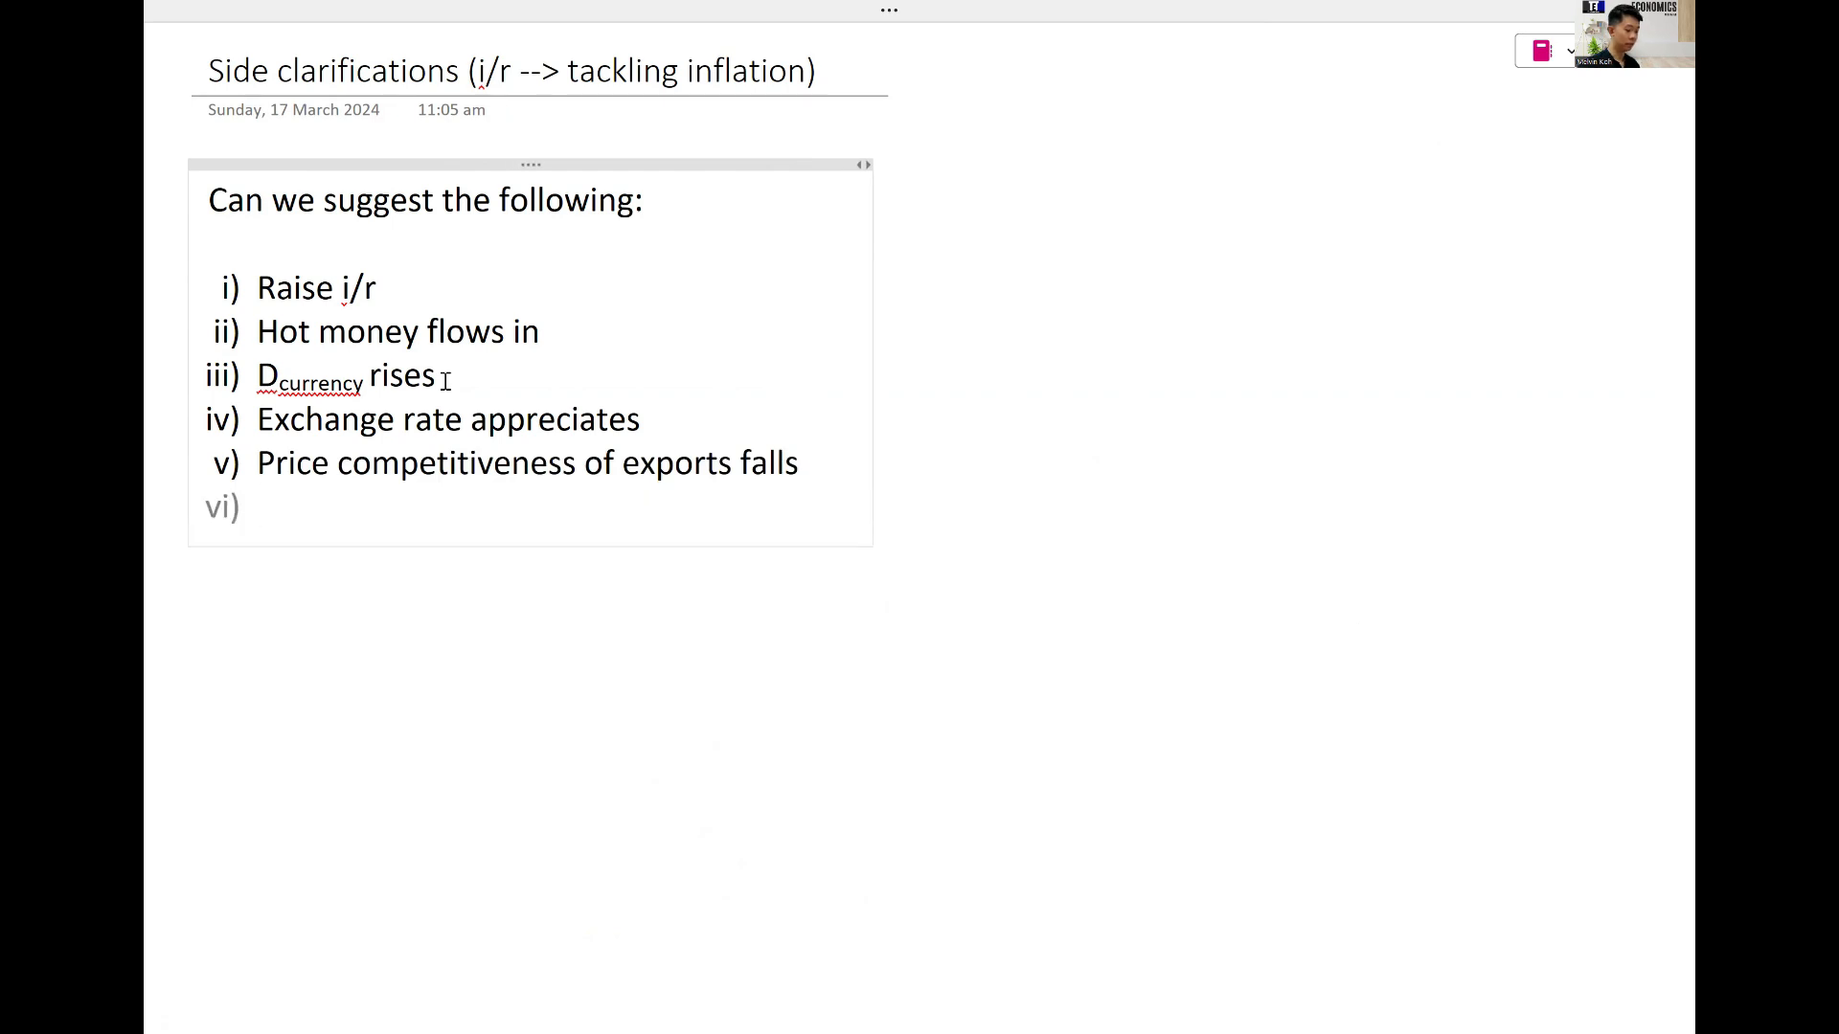
pyautogui.write('(X-M) falls,')
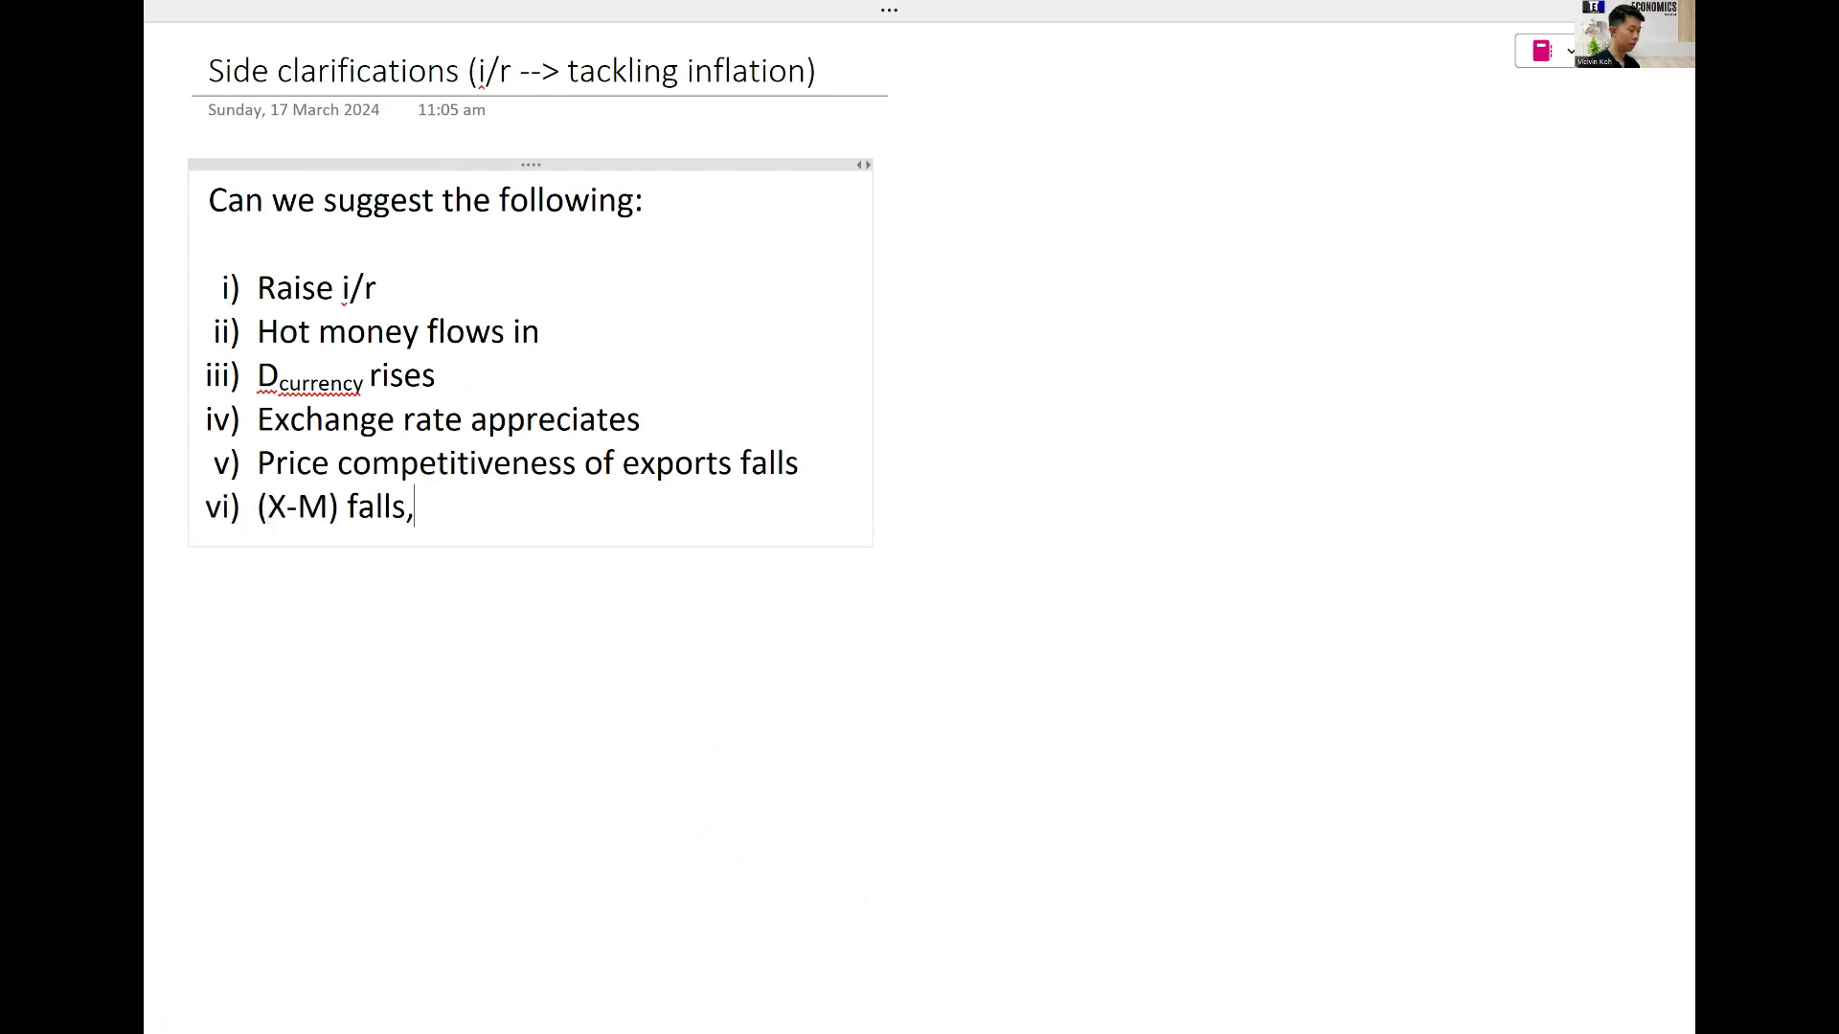
pyautogui.write('dd-pull inflat')
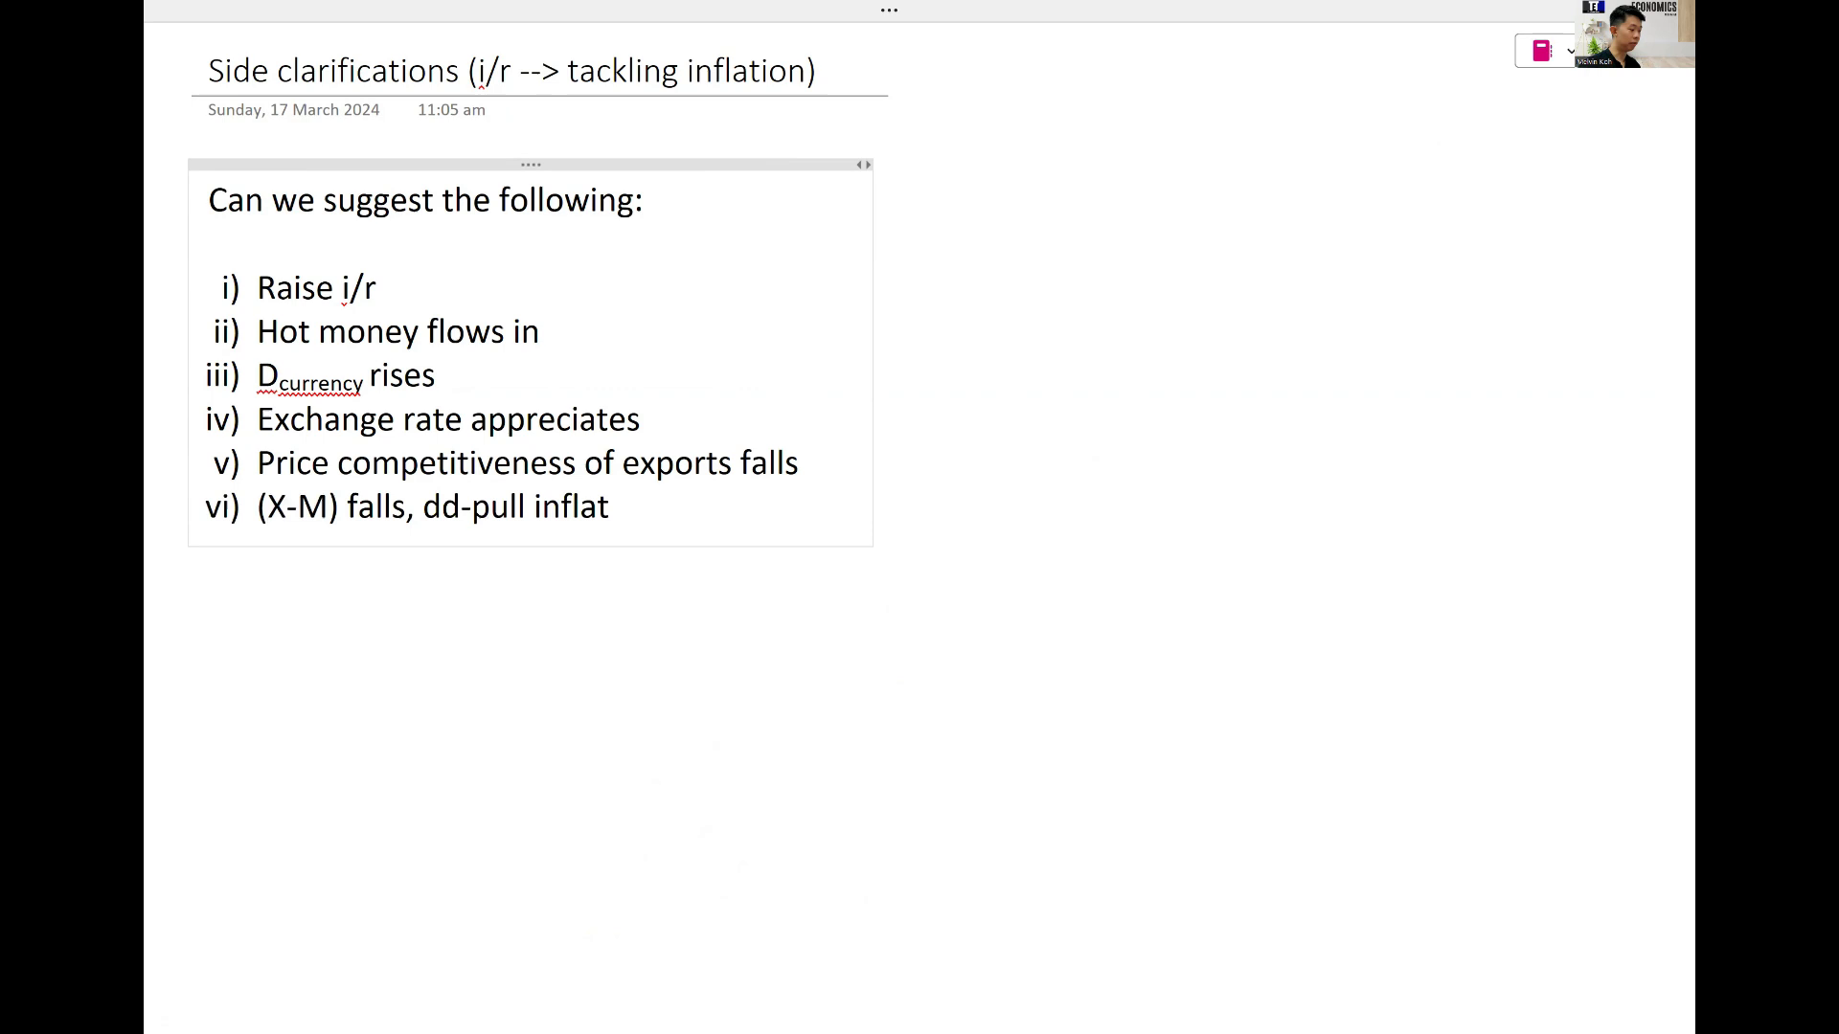
pyautogui.write('ion falls')
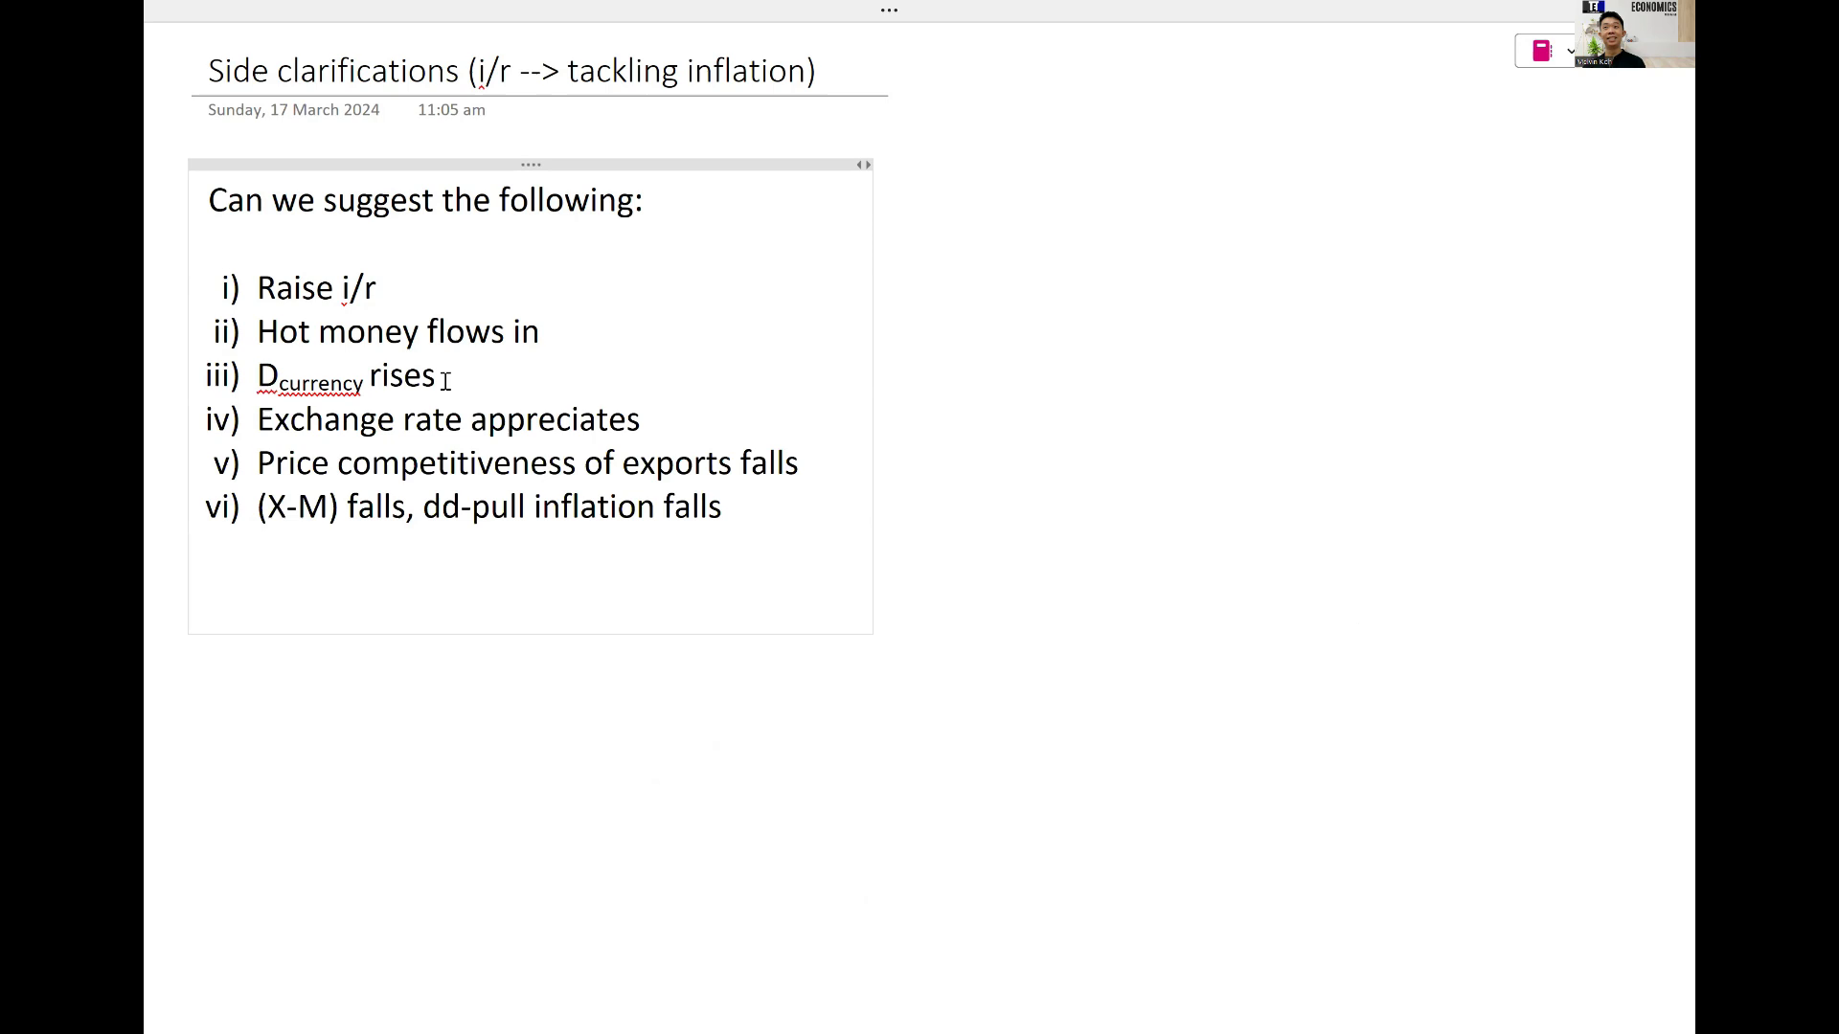
# Step: Add the line 'Above is valid but not compulsory:' below the six-step chain
pyautogui.click(209, 594)
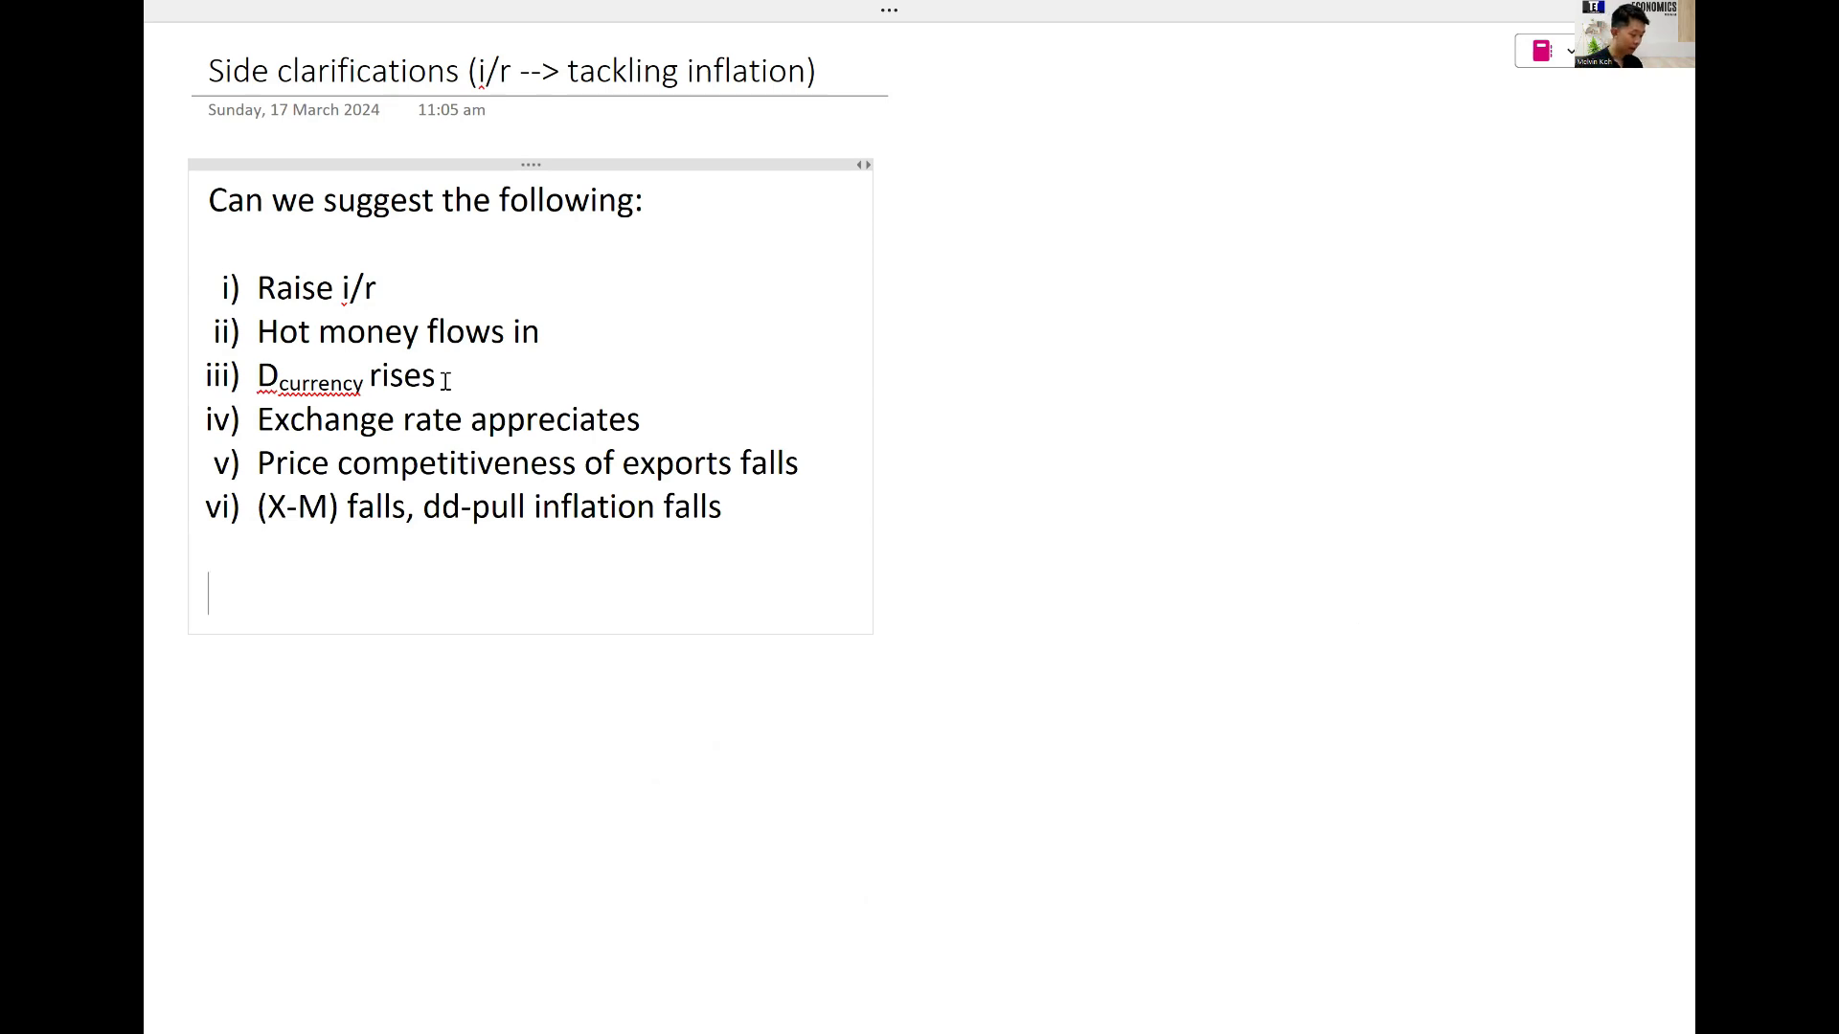
pyautogui.write('Above is valid')
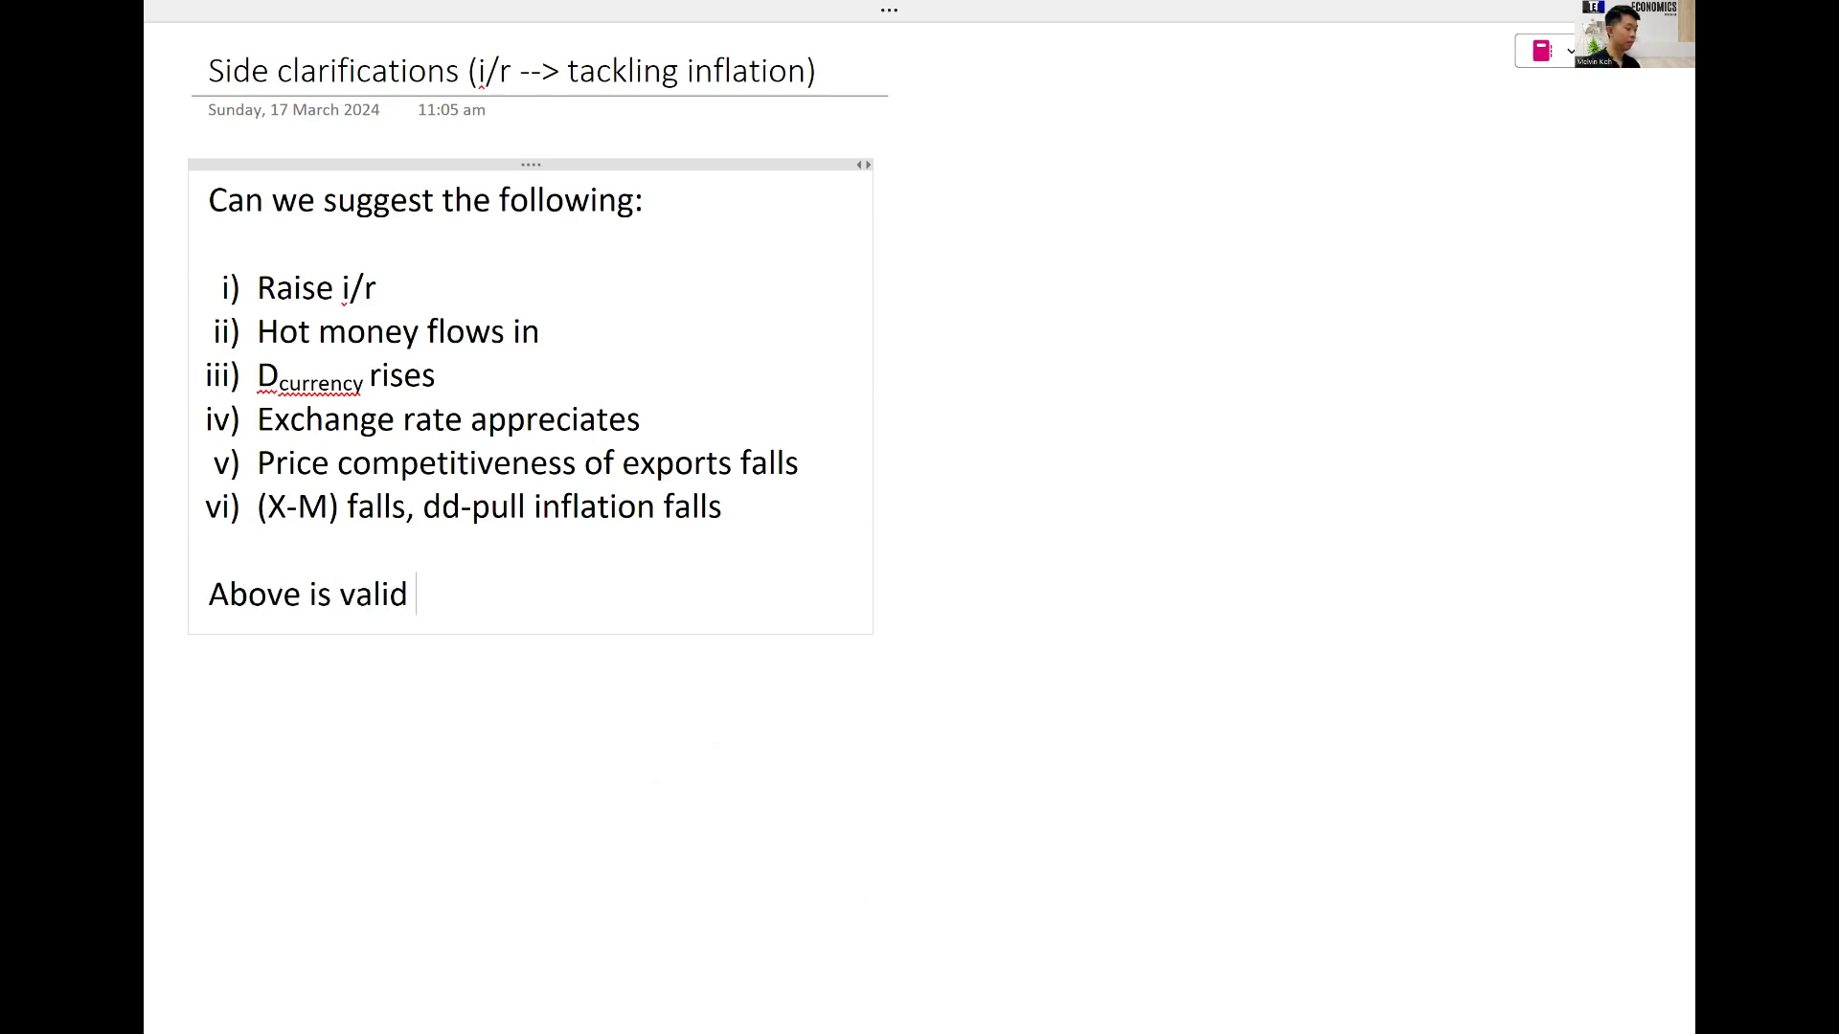
pyautogui.write('but not compus')
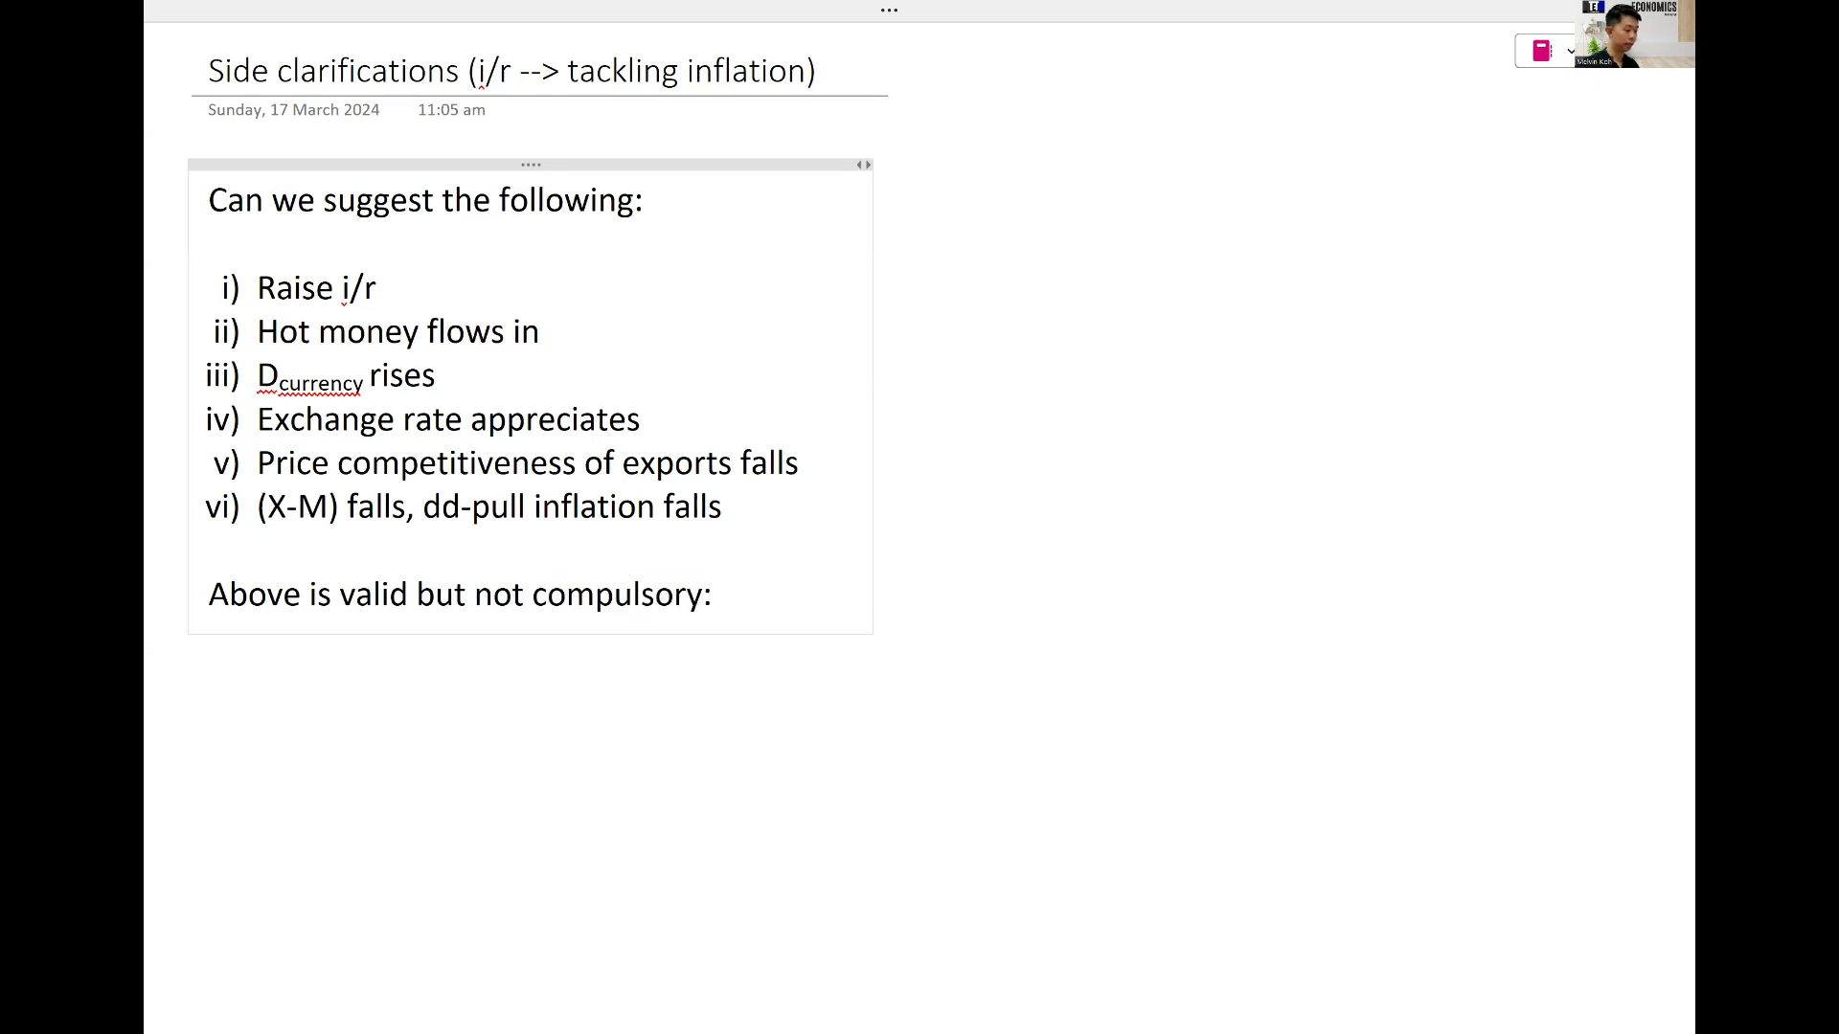
# Step: Start a numbered list with caveat 1) 'Cannibalises airtime for x/r policy'
pyautogui.write('1)')
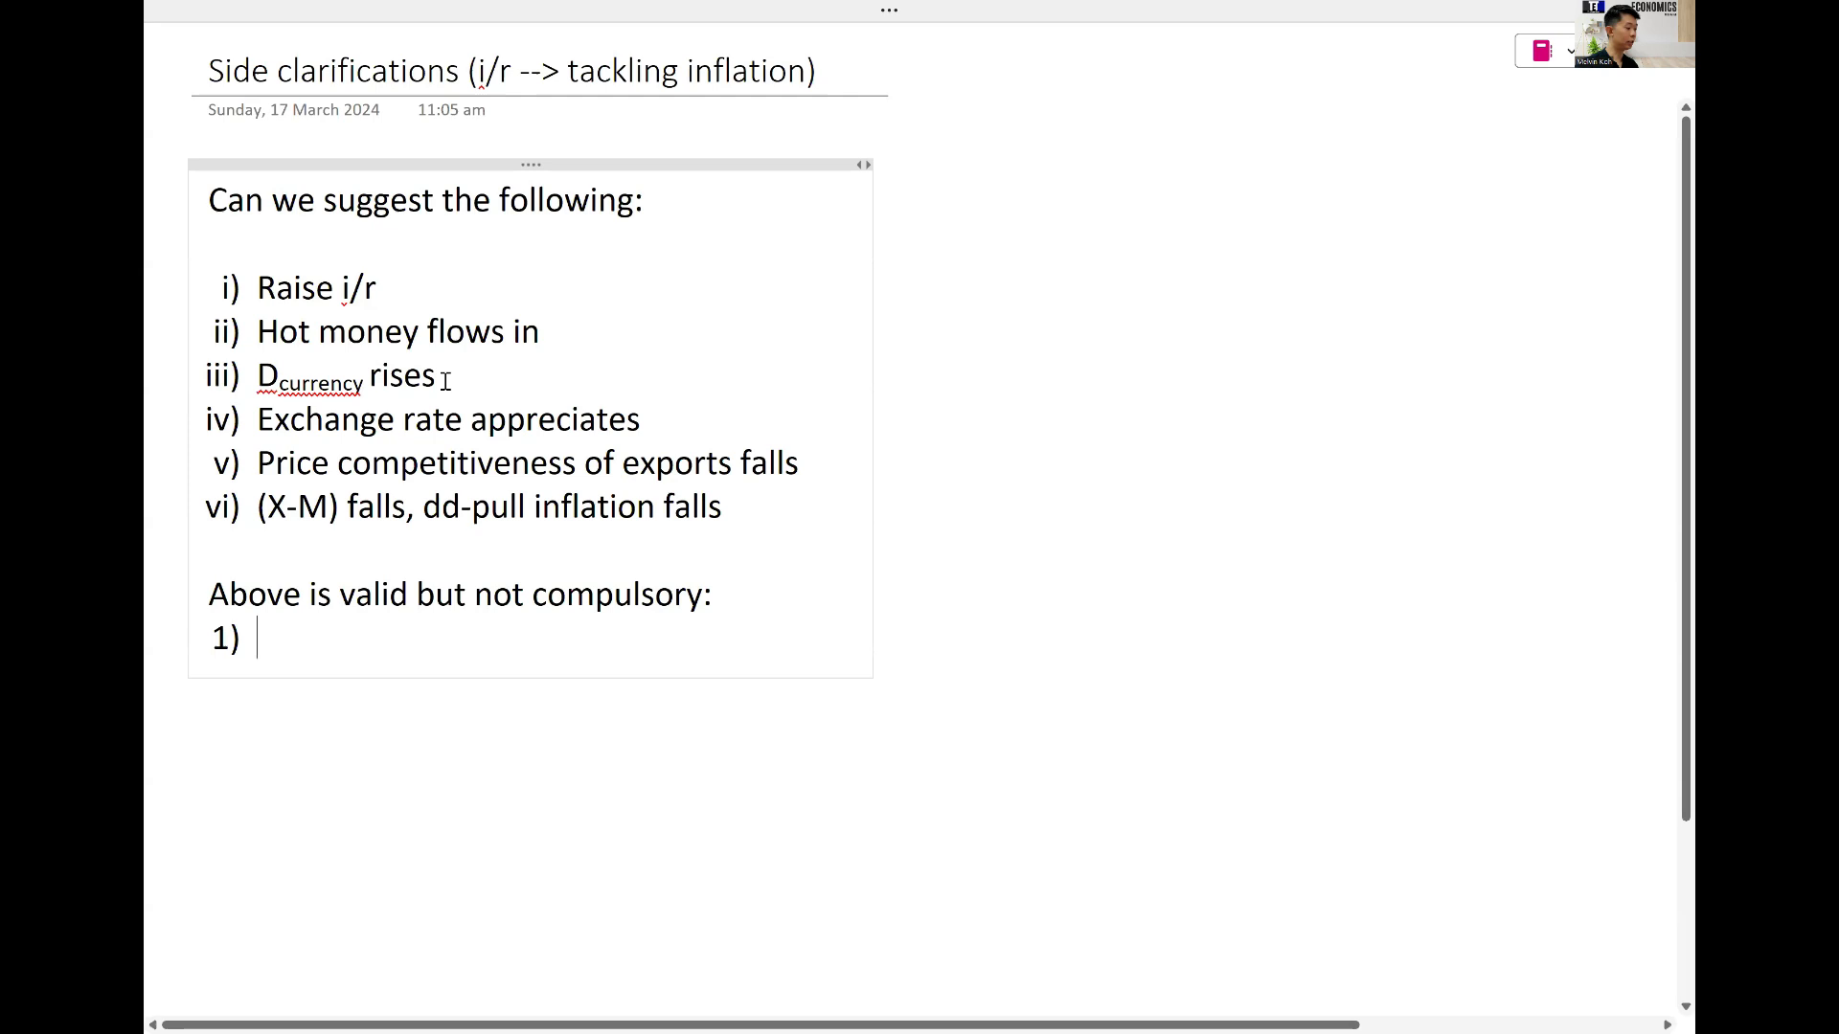
pyautogui.write('Cannib')
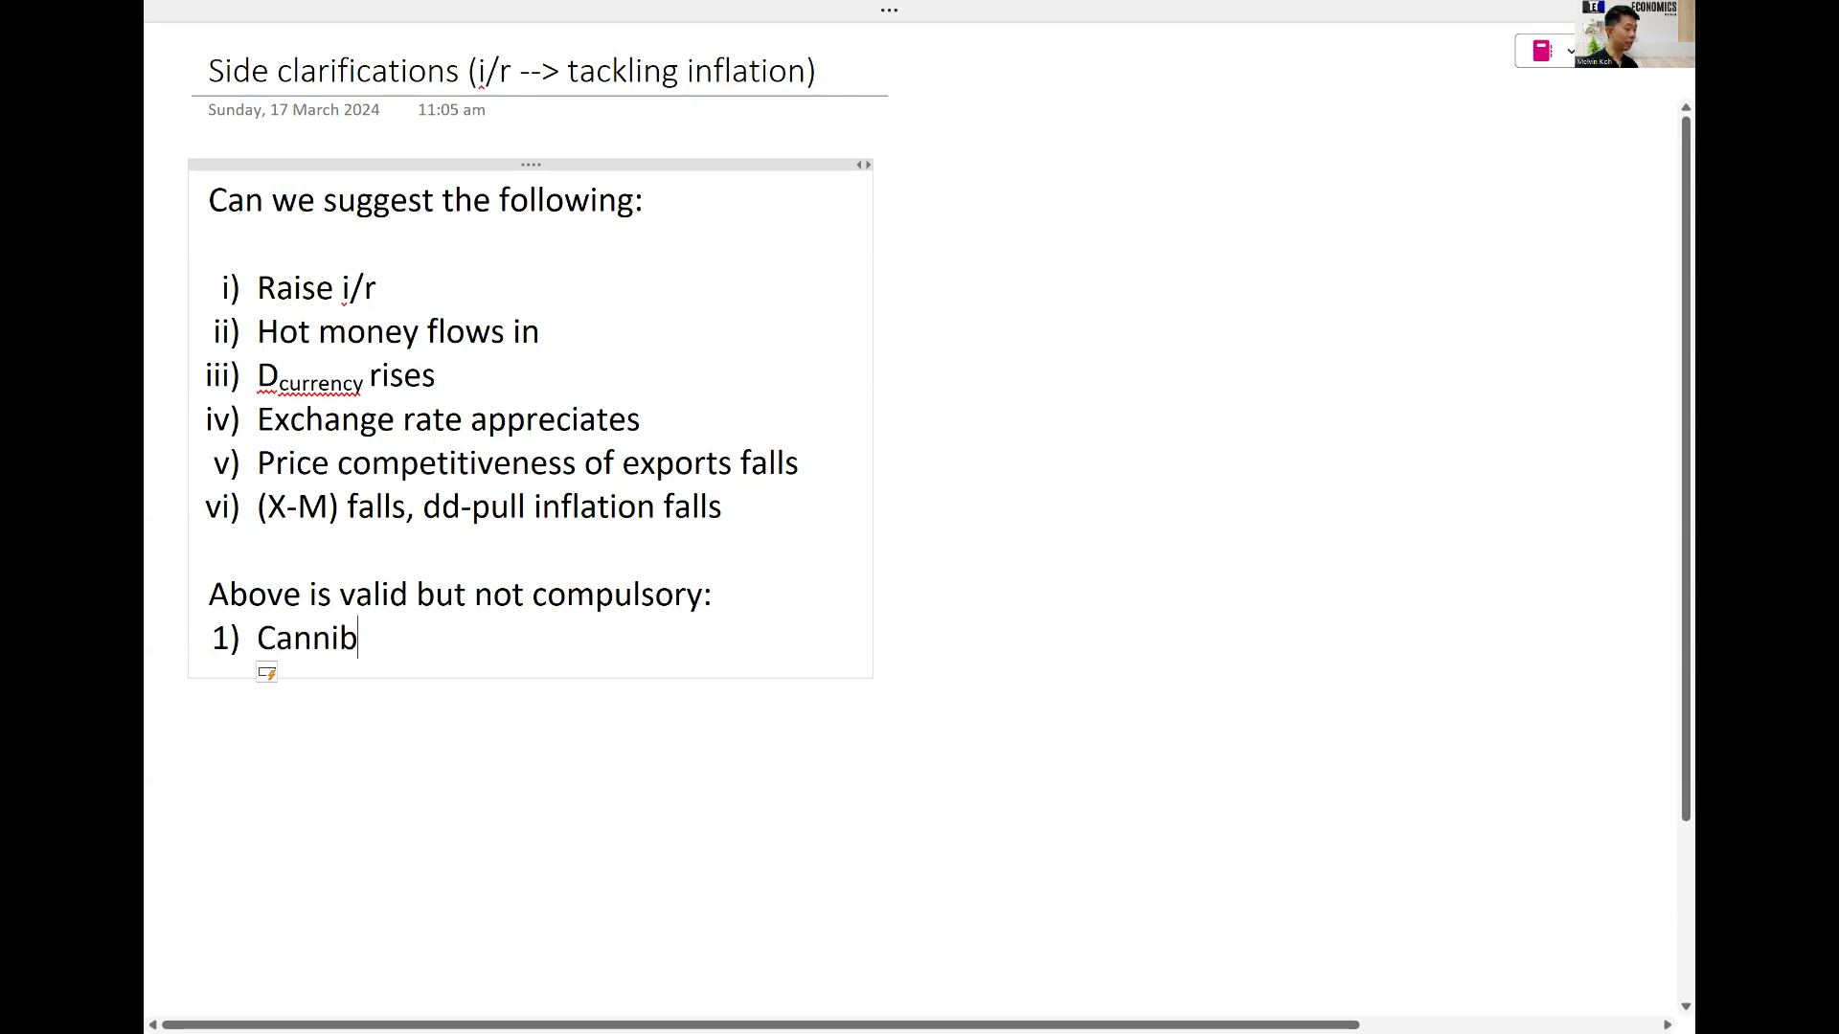
pyautogui.write('alises airtim')
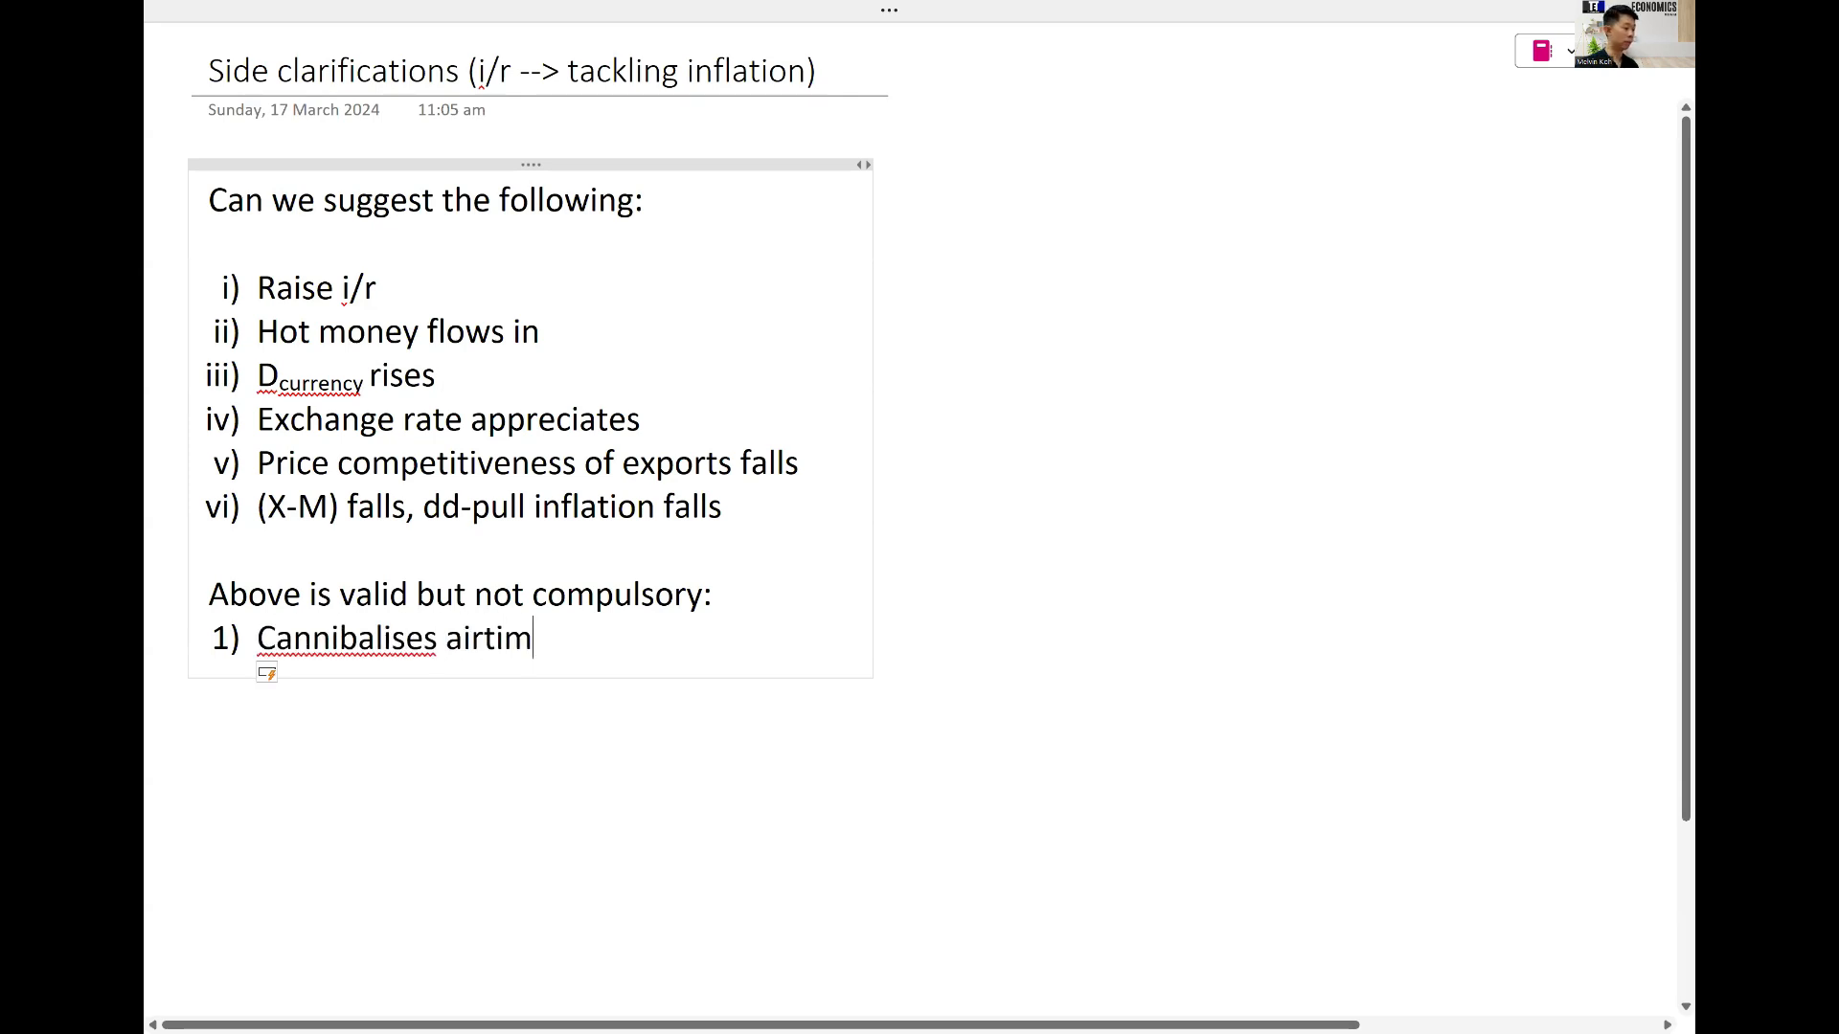
pyautogui.write('e for x')
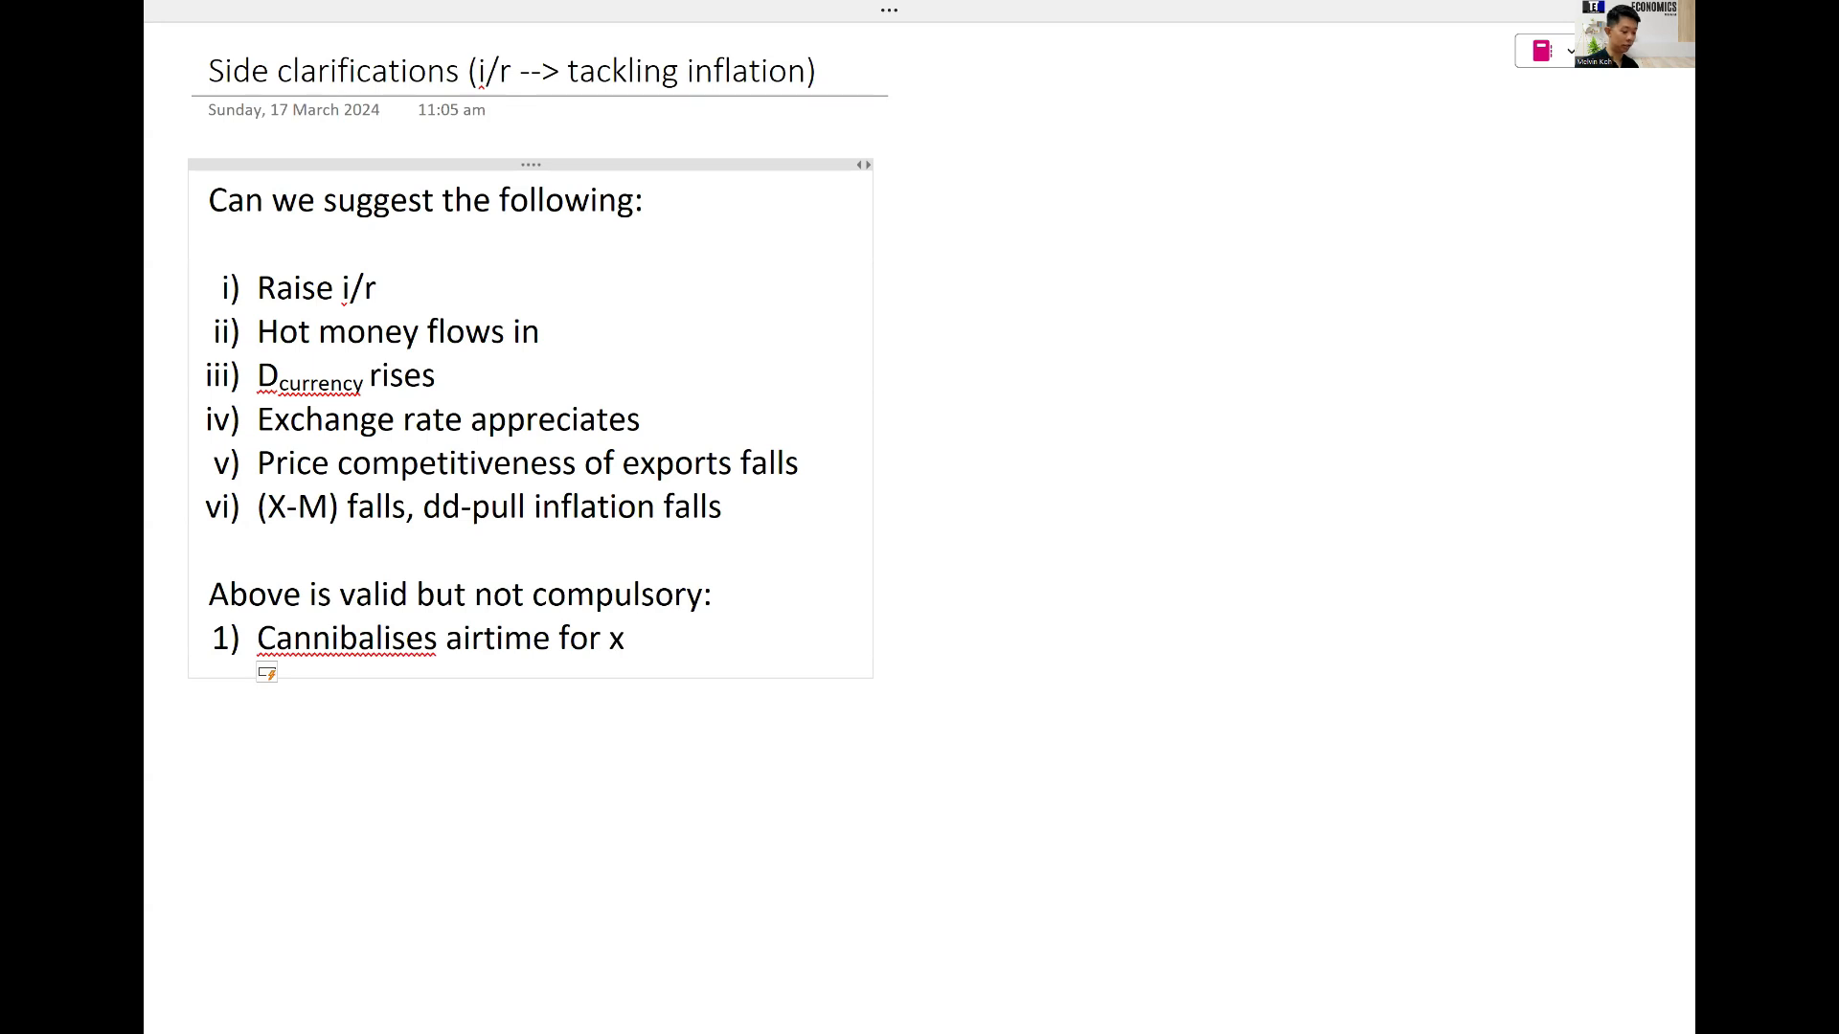
pyautogui.write('/r policy')
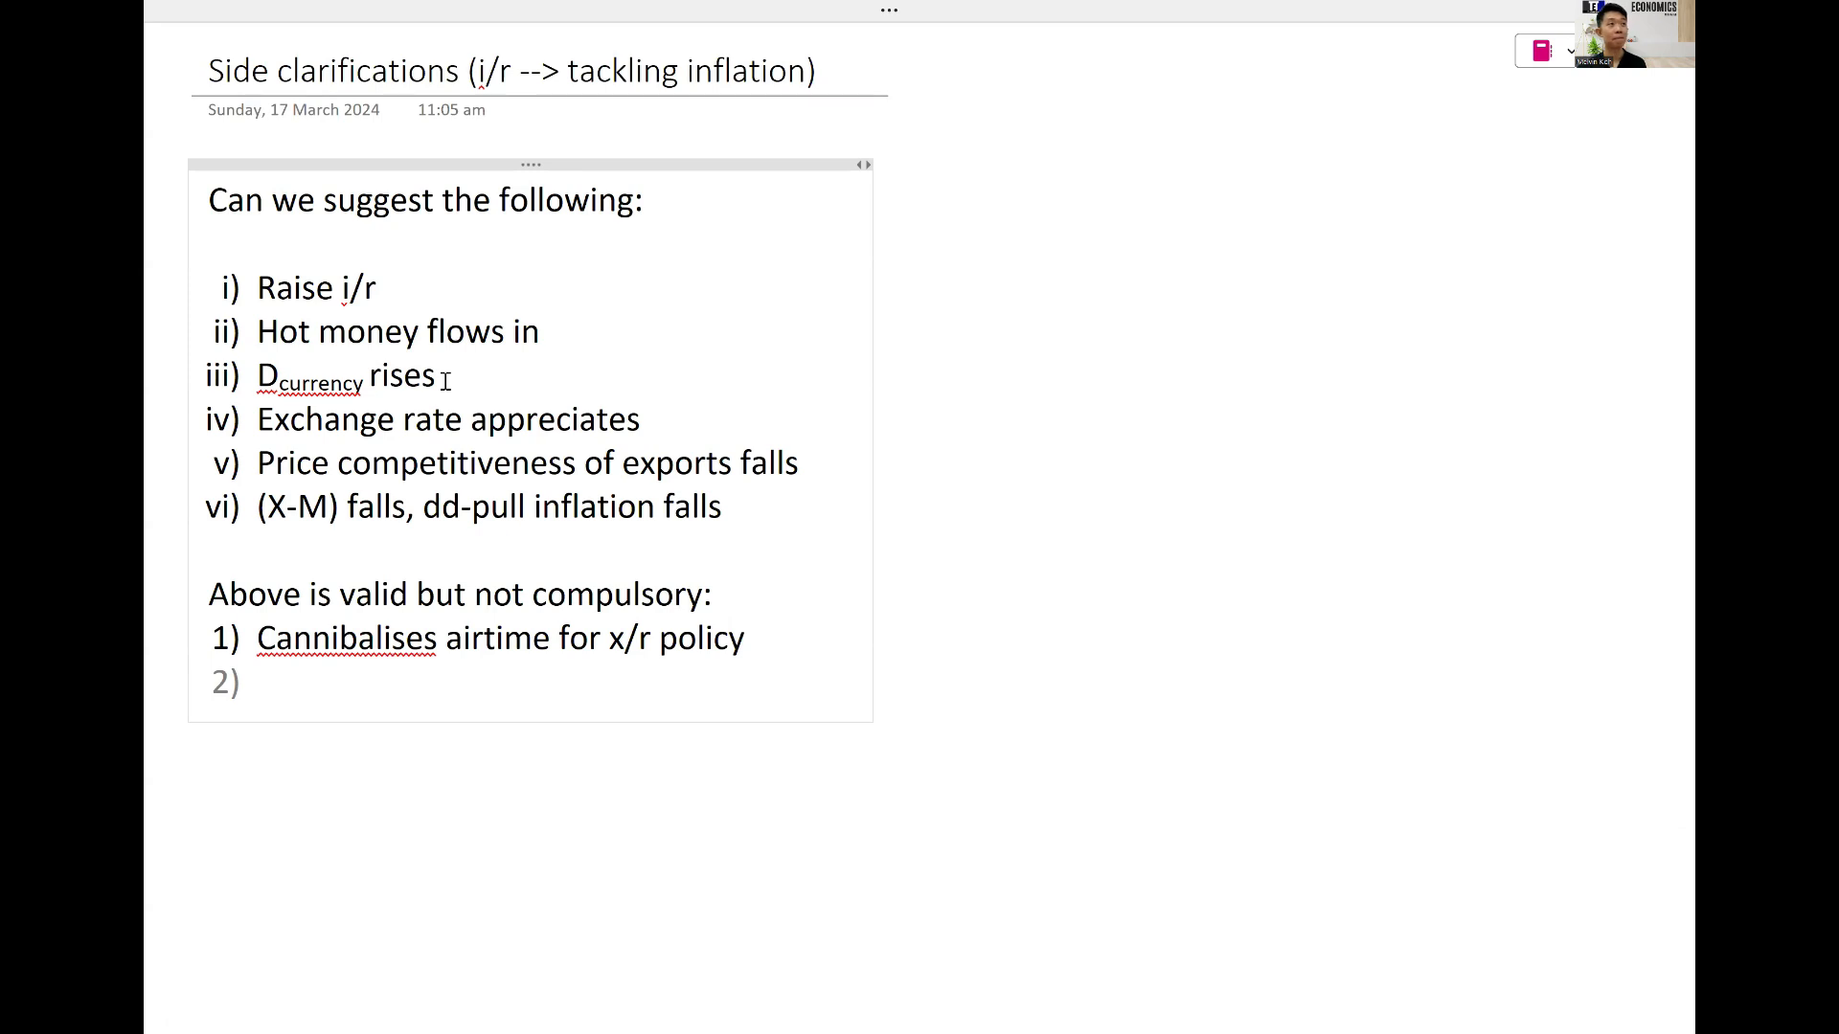
# Step: Write 'Not every country experiences above process, e.g. China is not open to hot money'
pyautogui.write('Not')
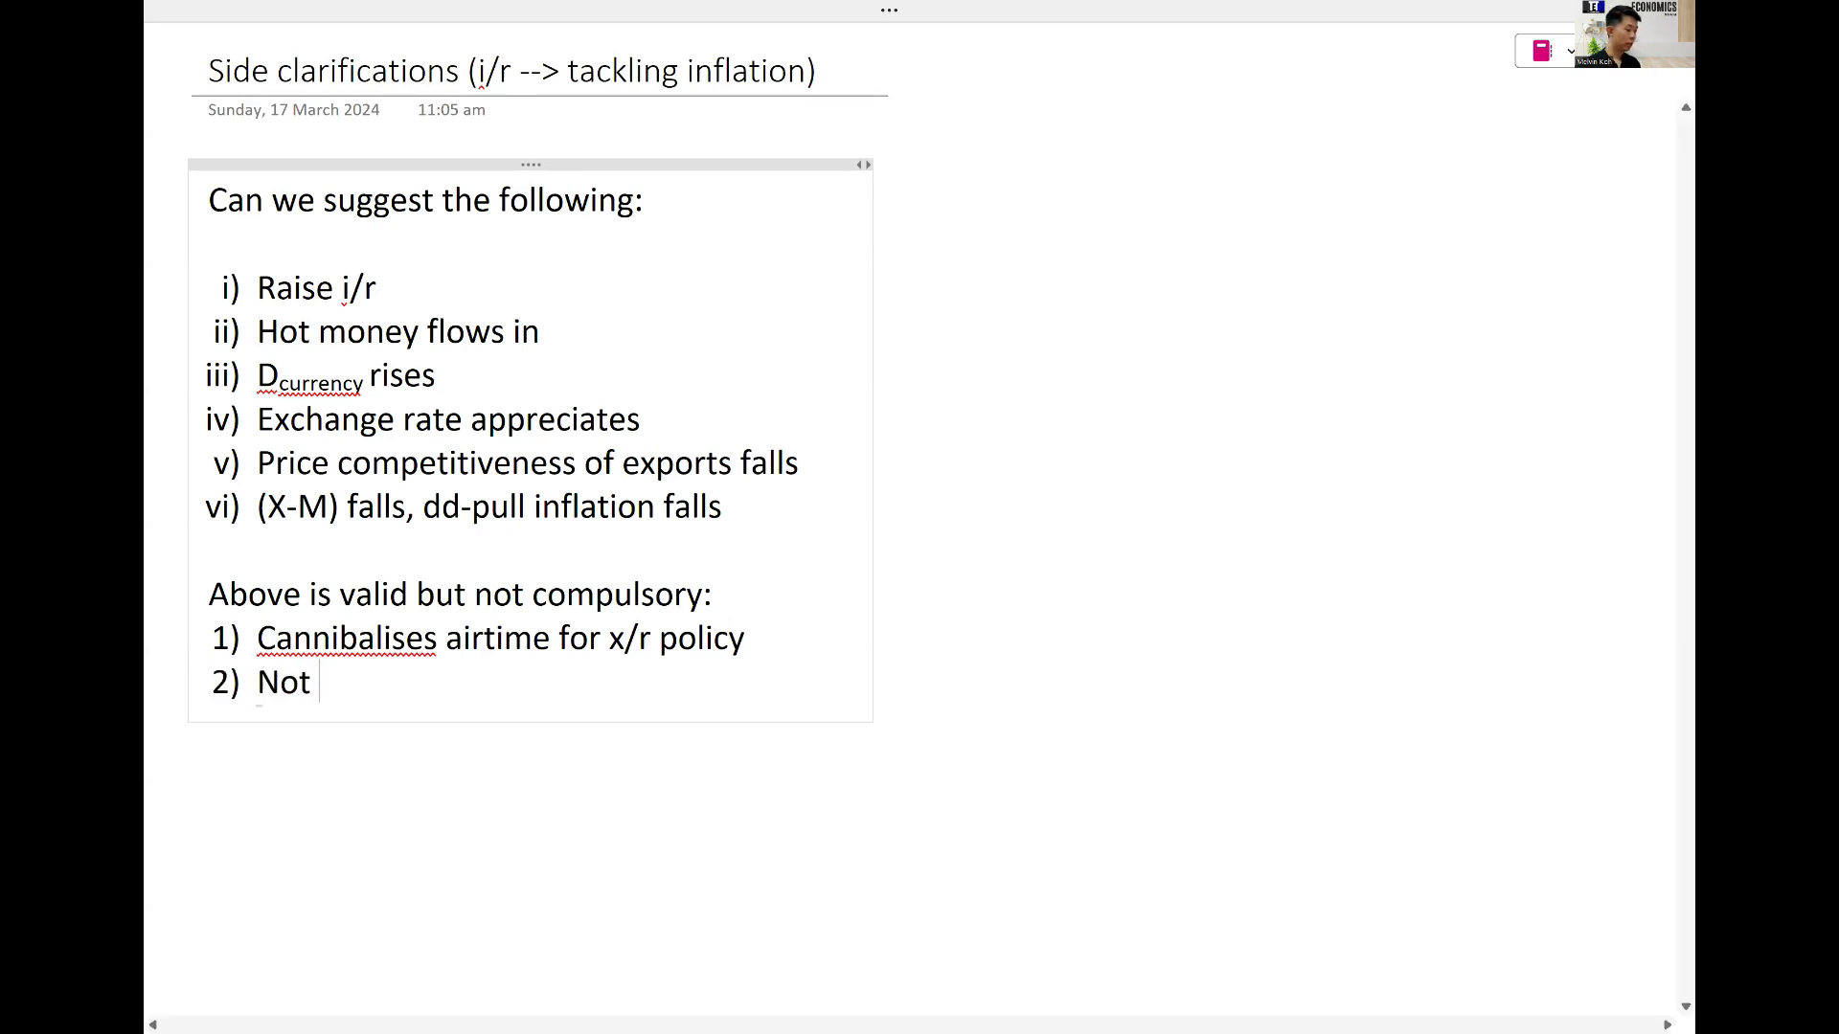
pyautogui.write('every country e')
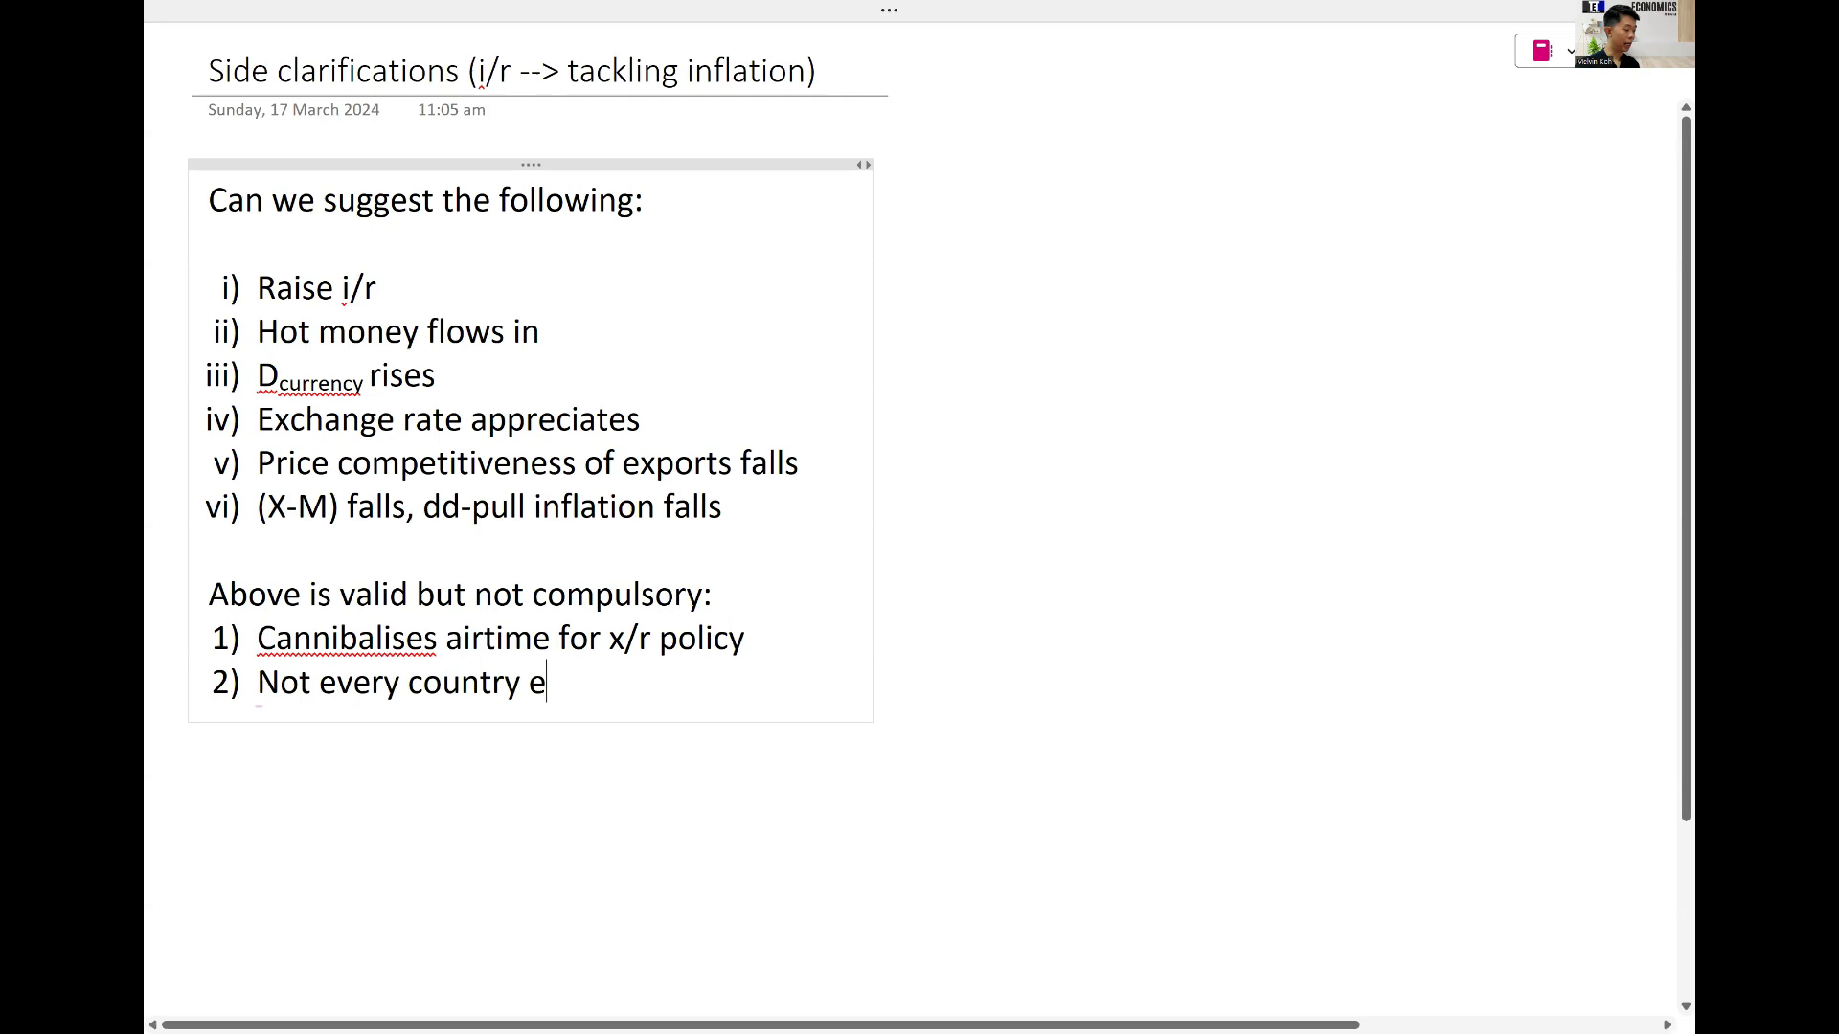
pyautogui.write('xperiences above pro')
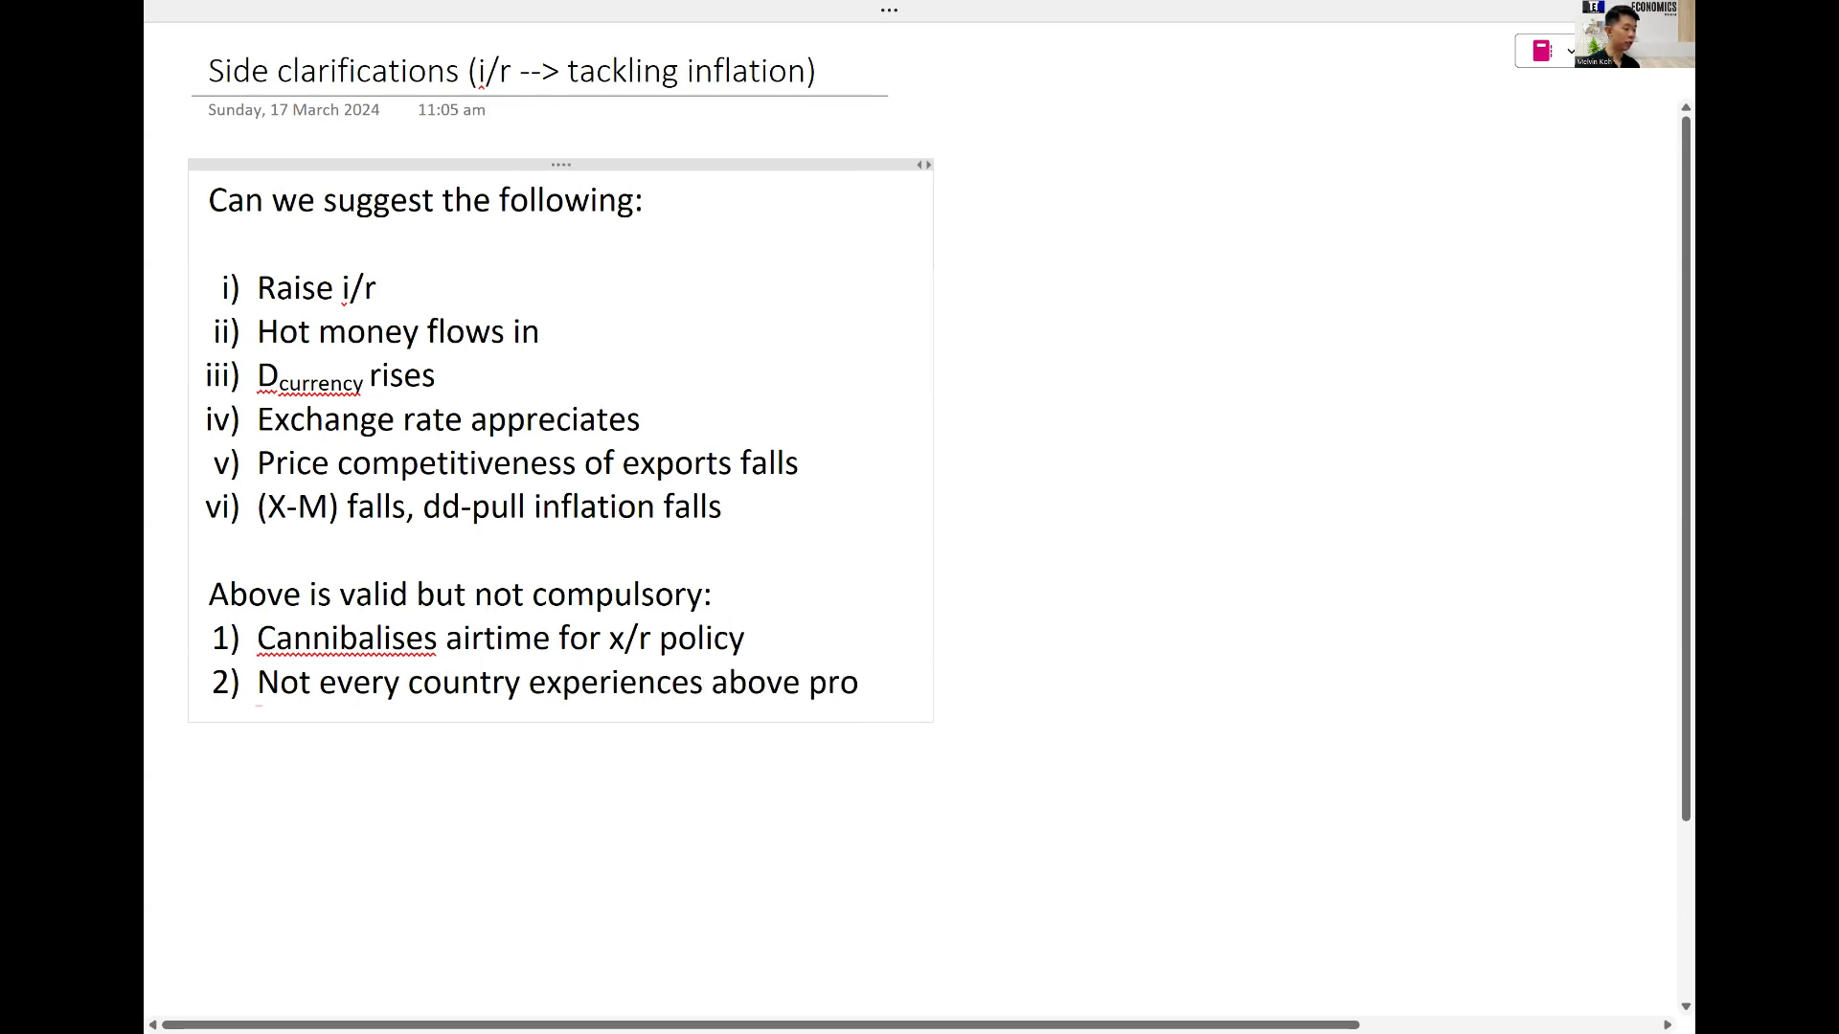
pyautogui.write('sse')
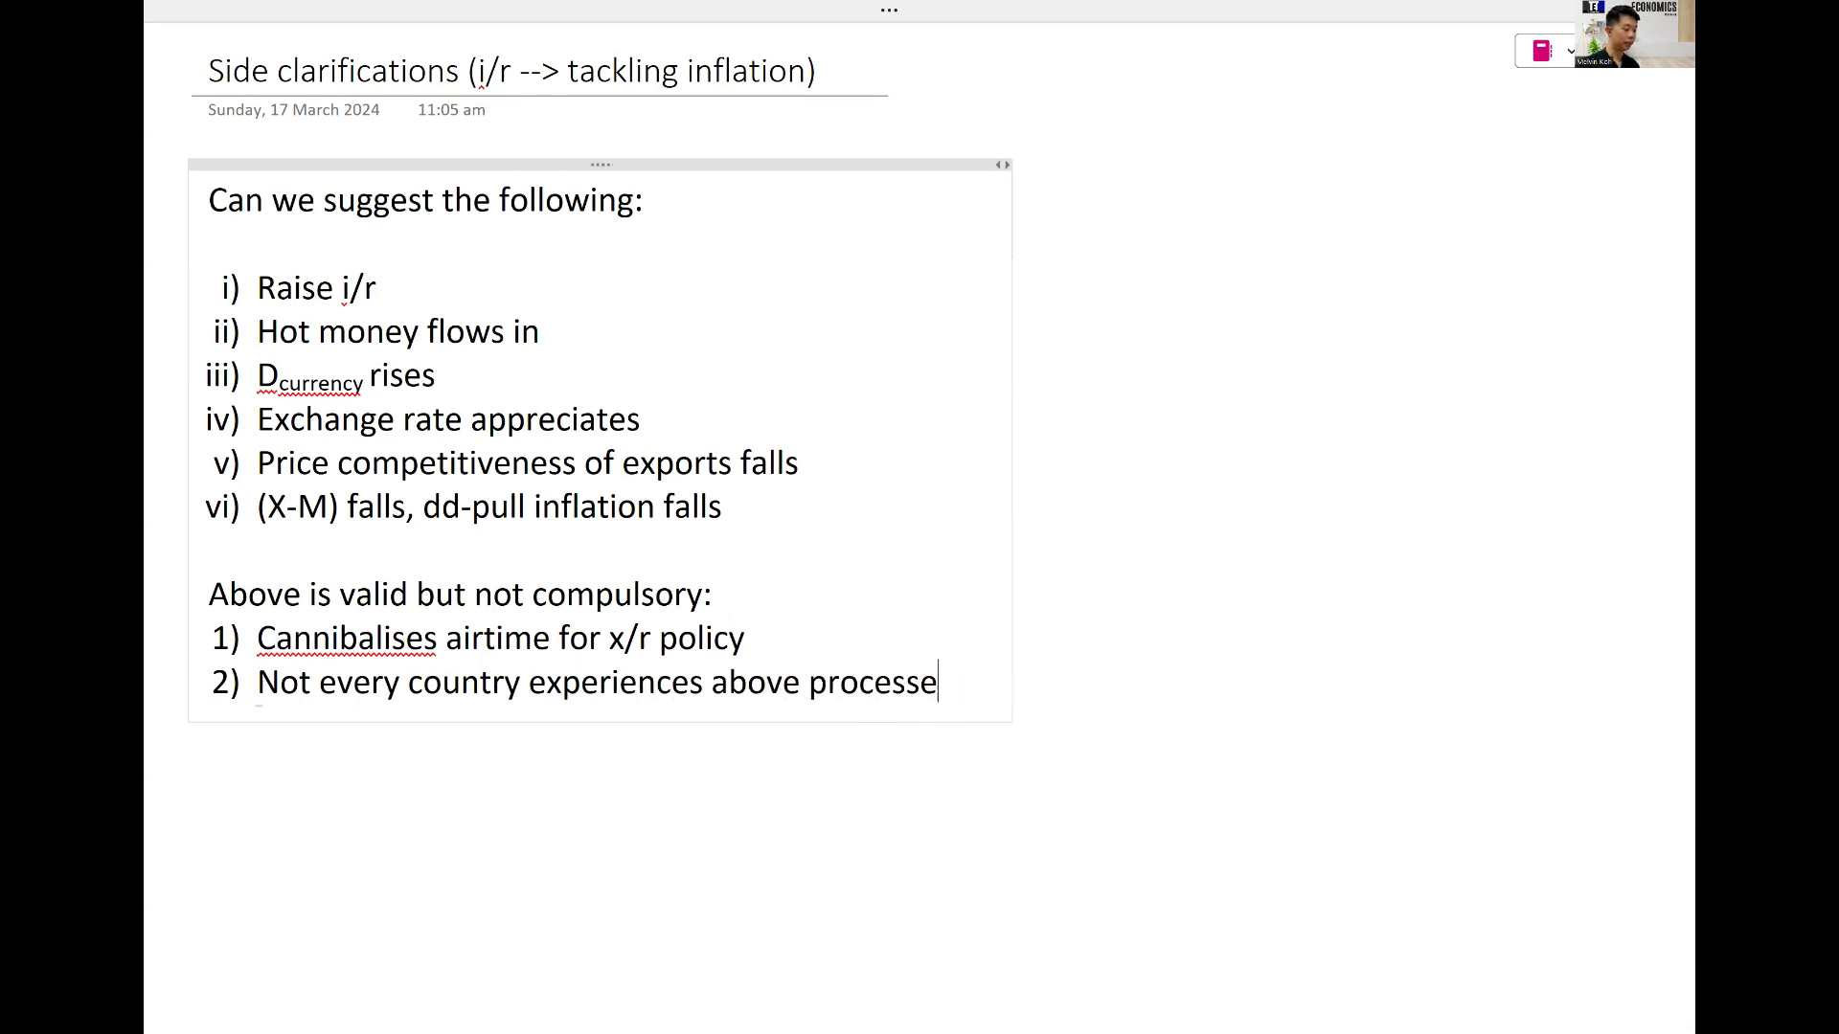
pyautogui.write('s e.g. C')
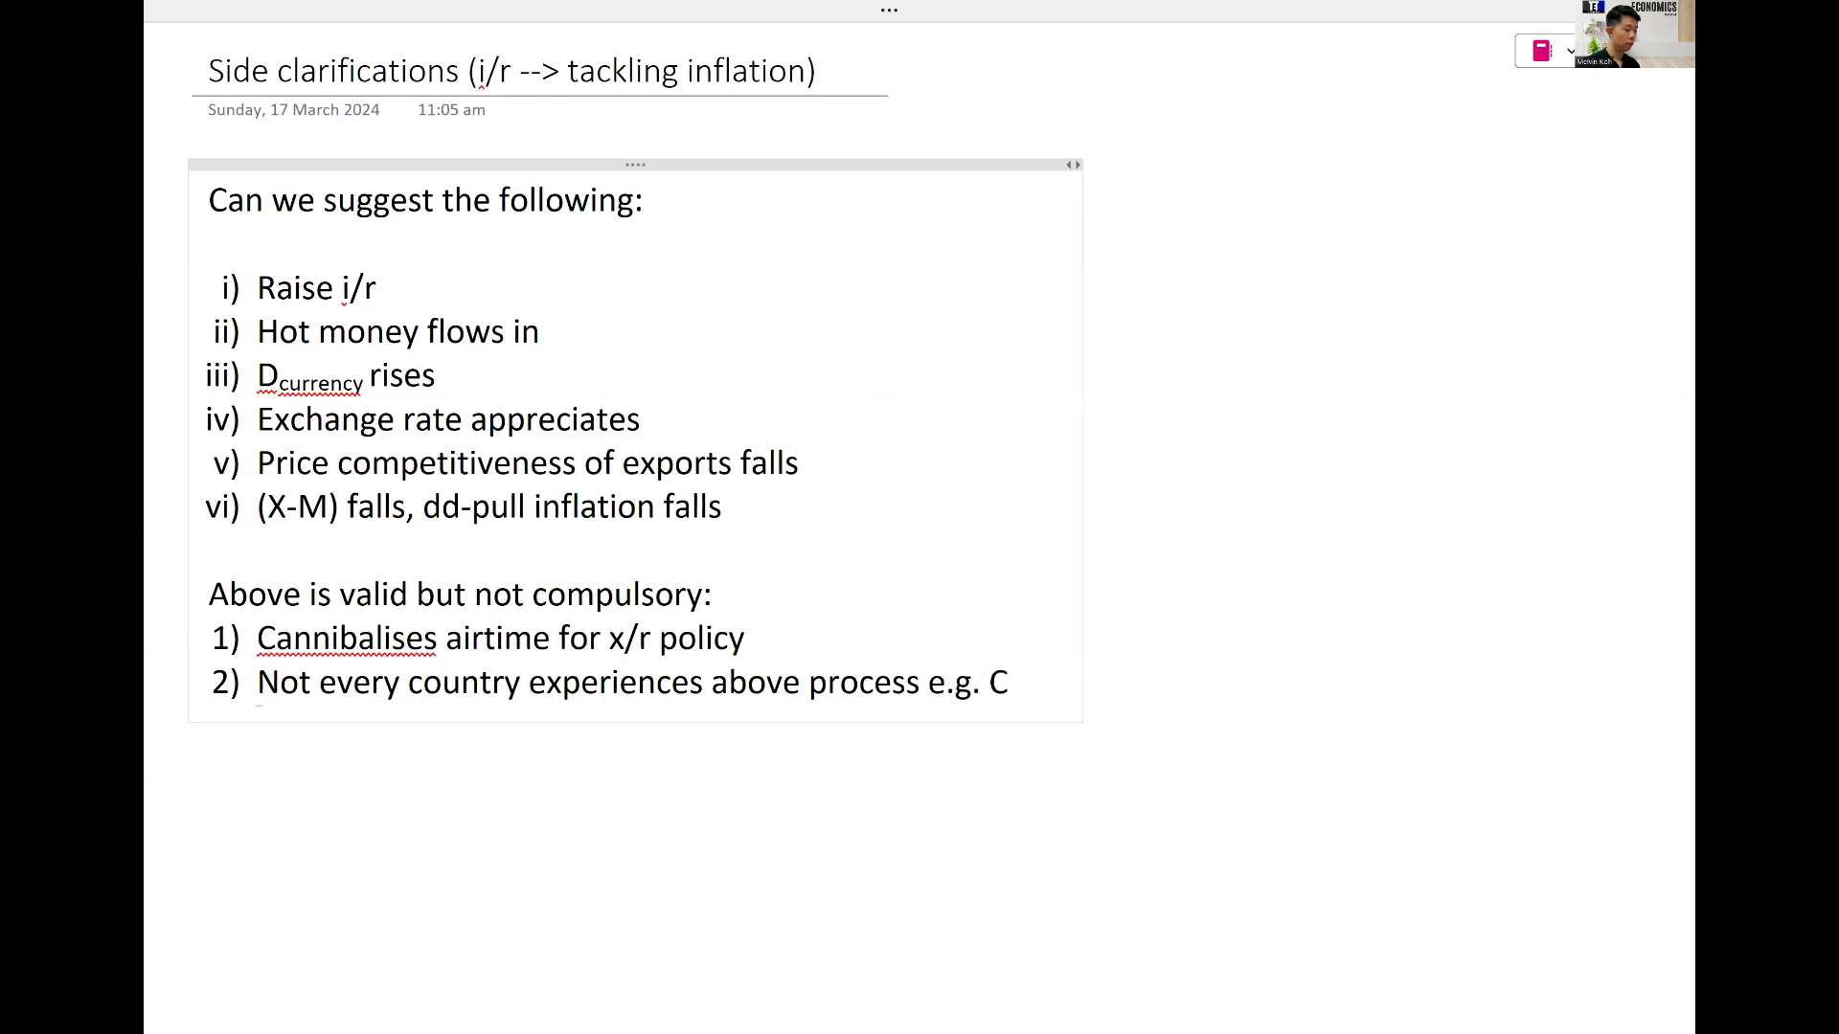
pyautogui.write('hina is not v op')
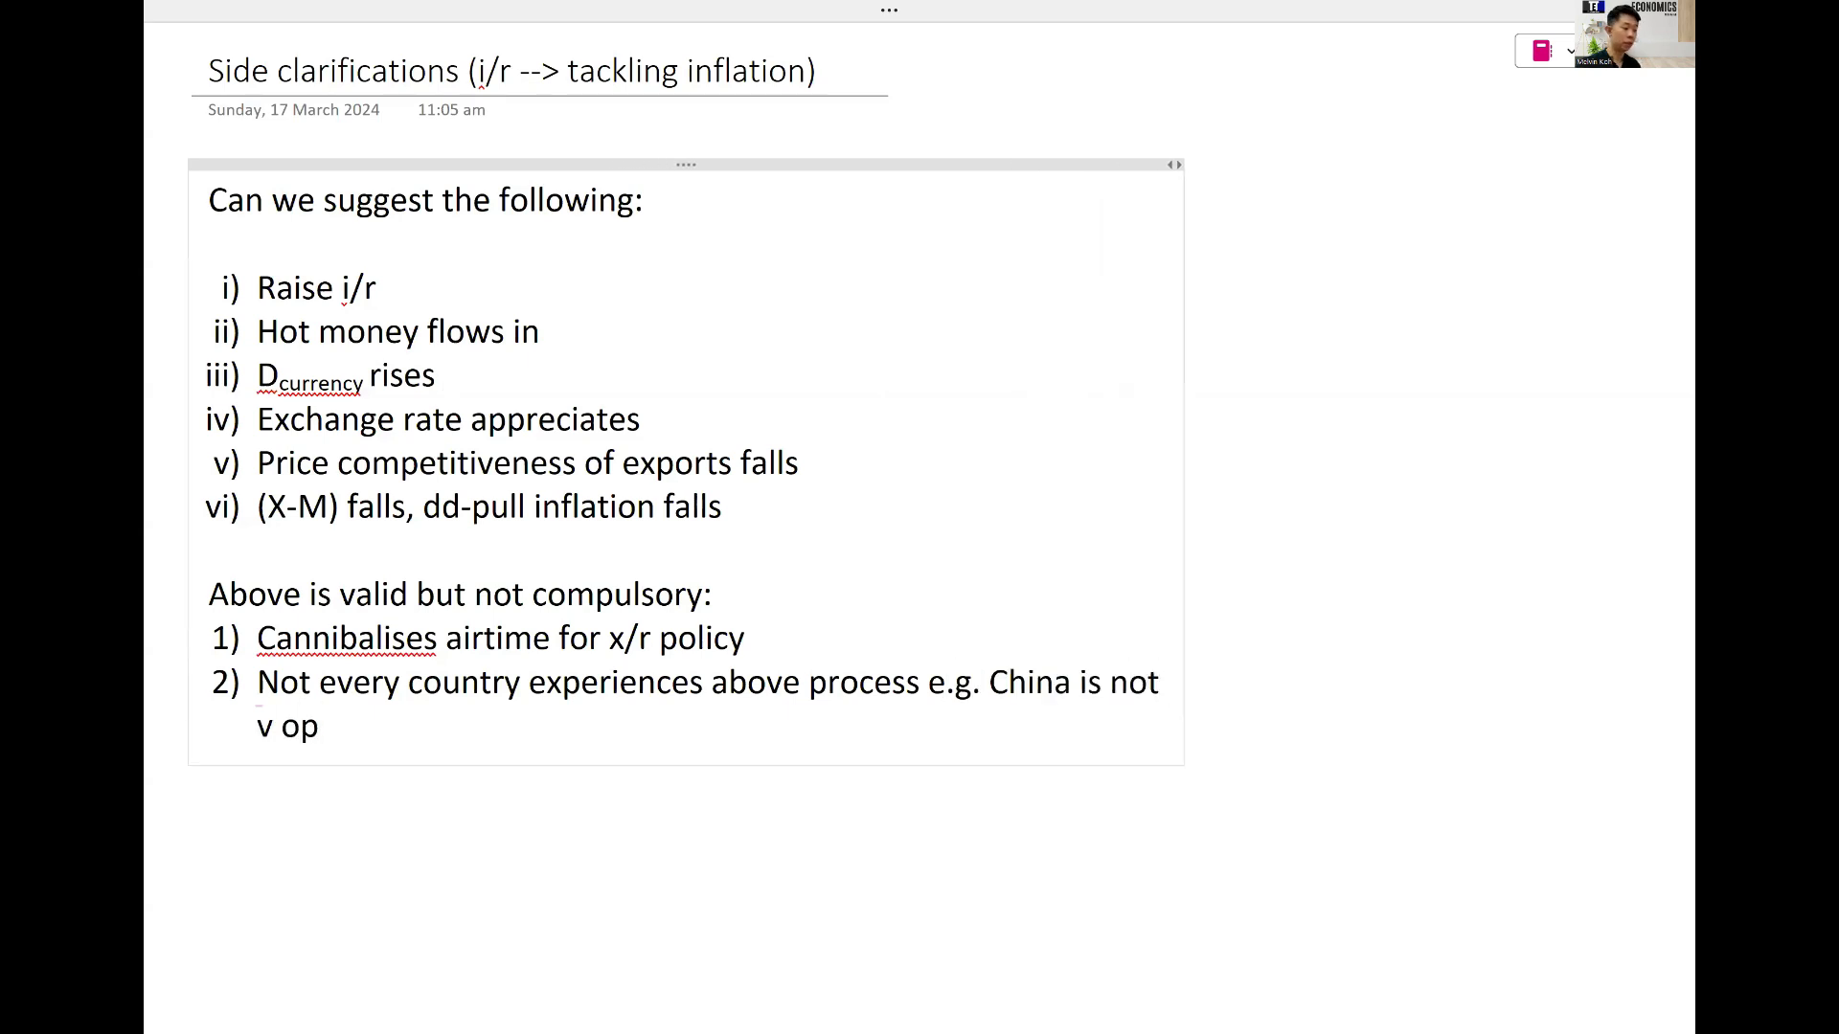
pyautogui.write('pen to')
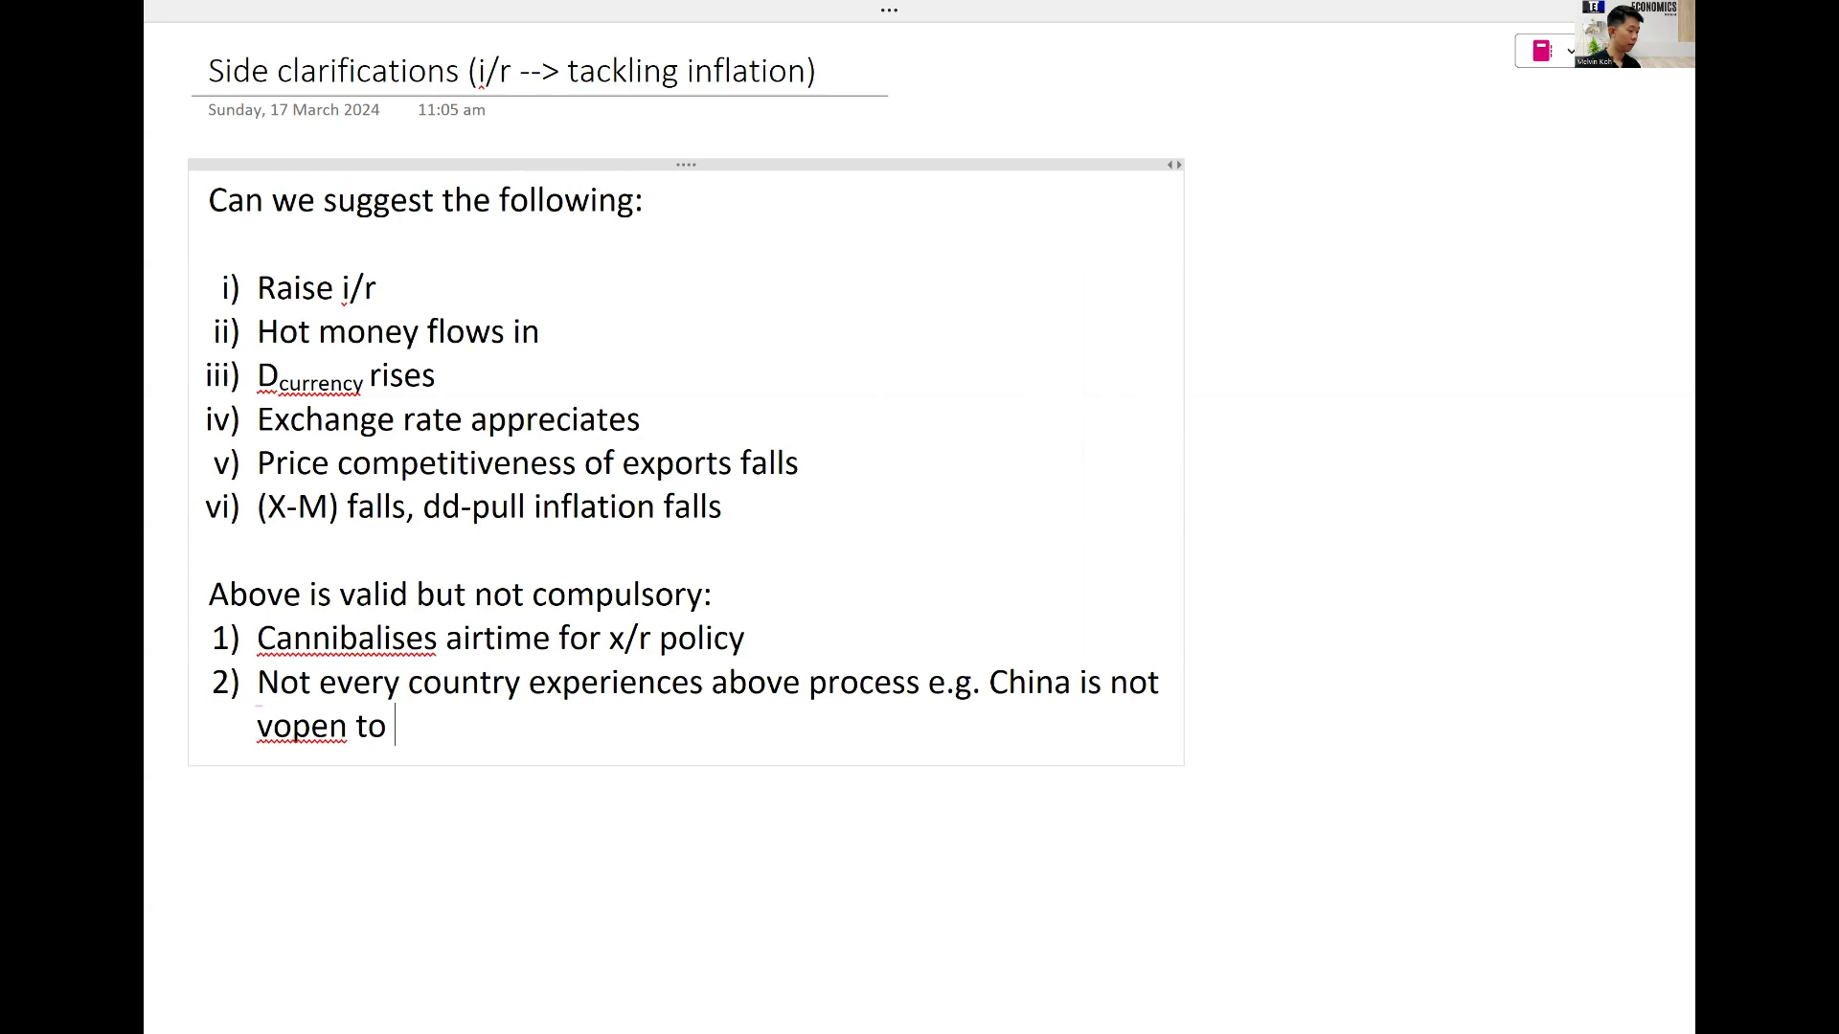
pyautogui.write('open to hot money')
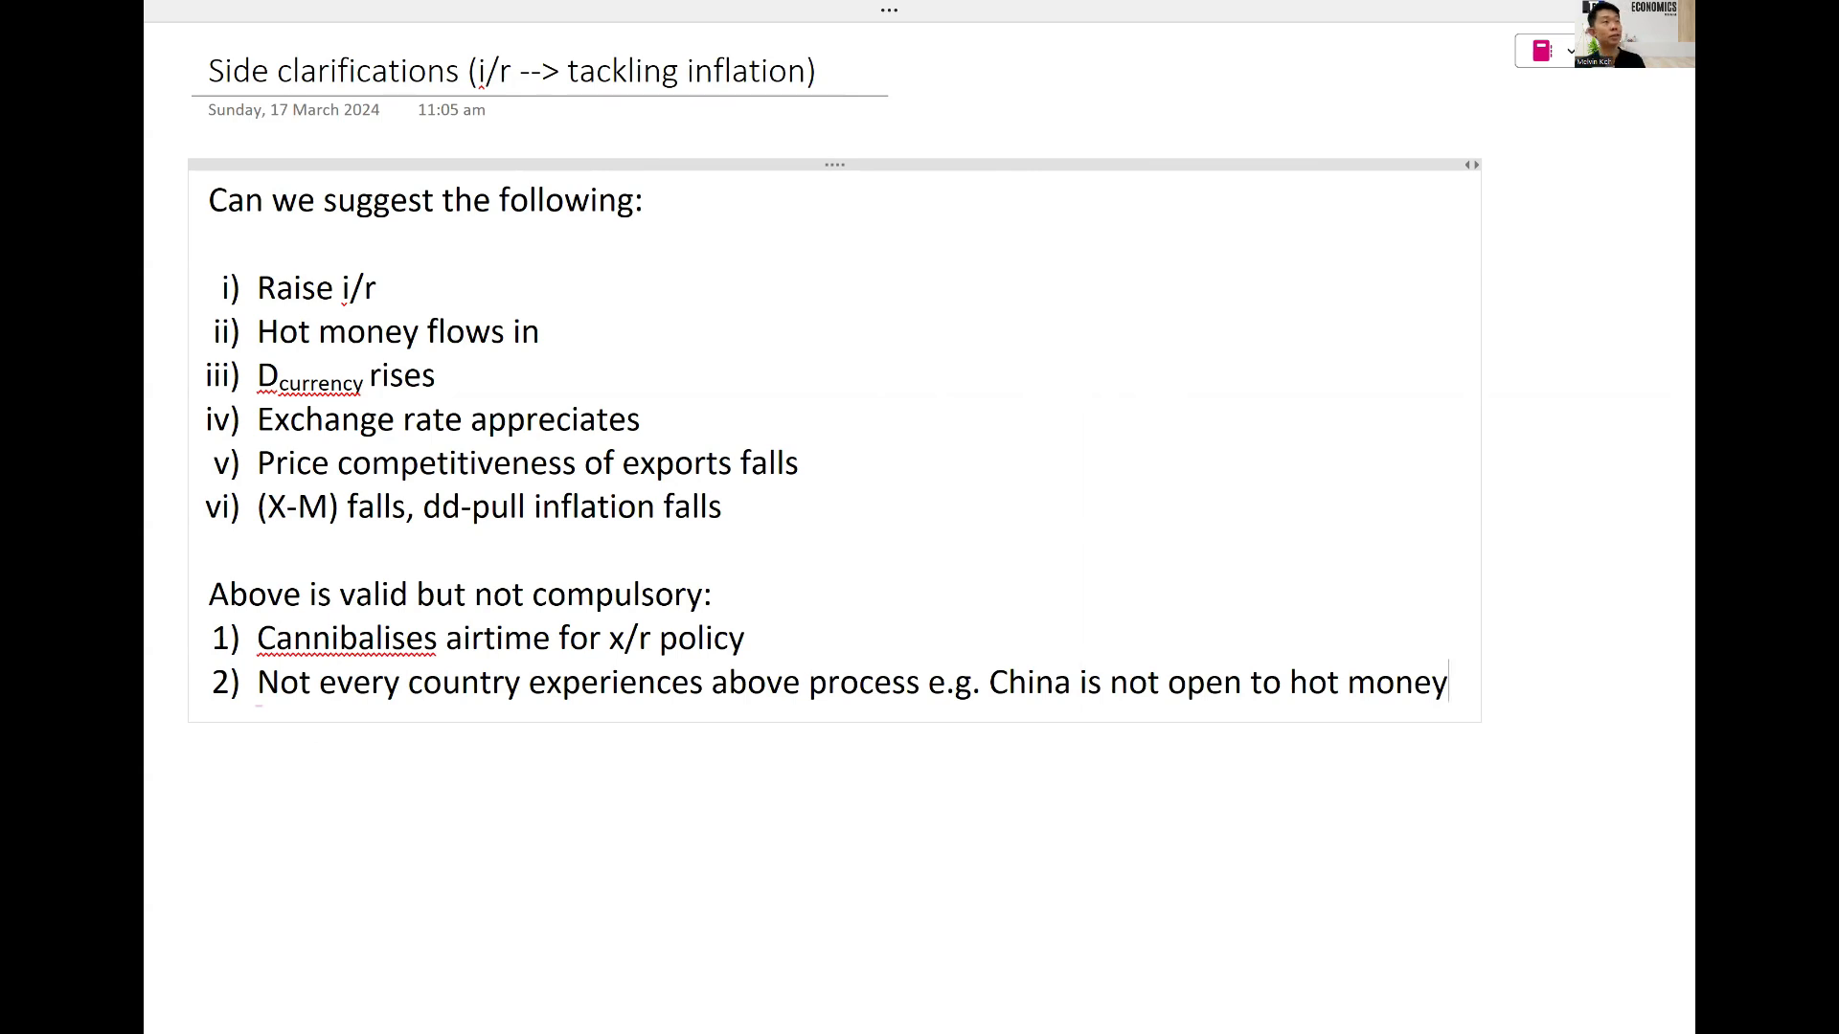
# Step: Continue with '; even for SG which is very open, we tie our i/r to global rates'
pyautogui.write(';')
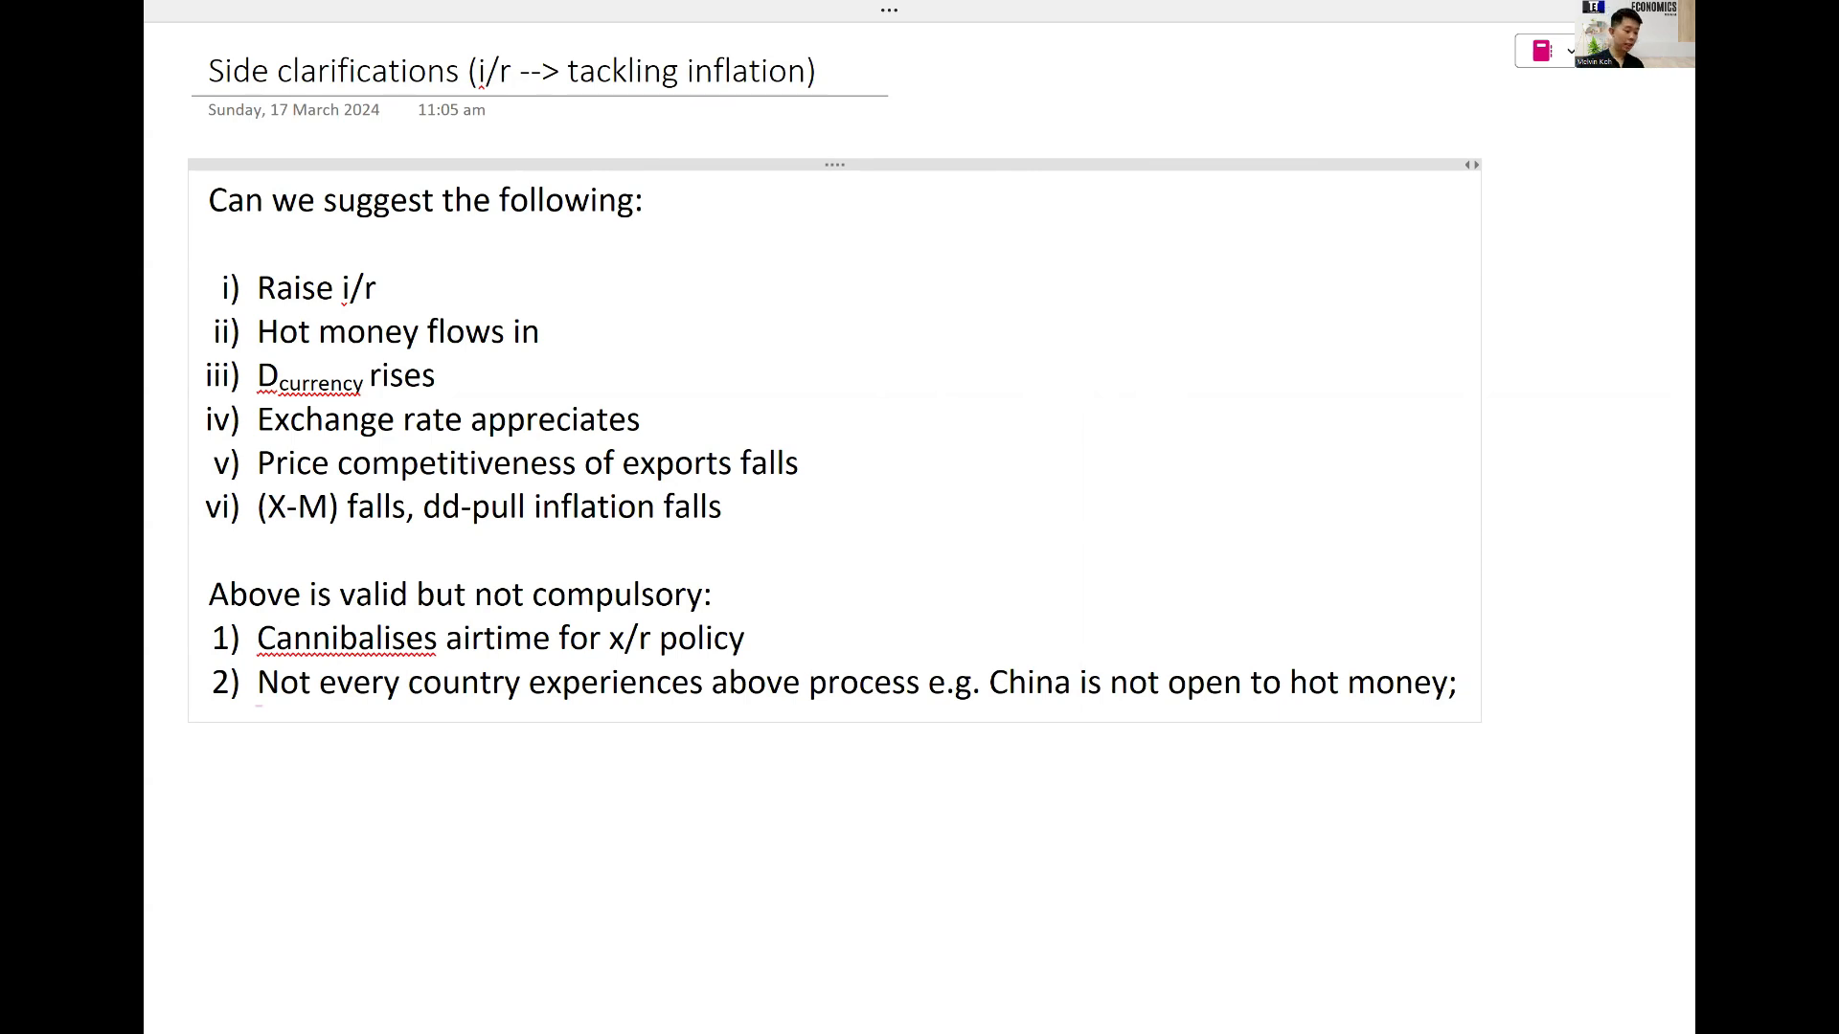
pyautogui.write('even for SG wh')
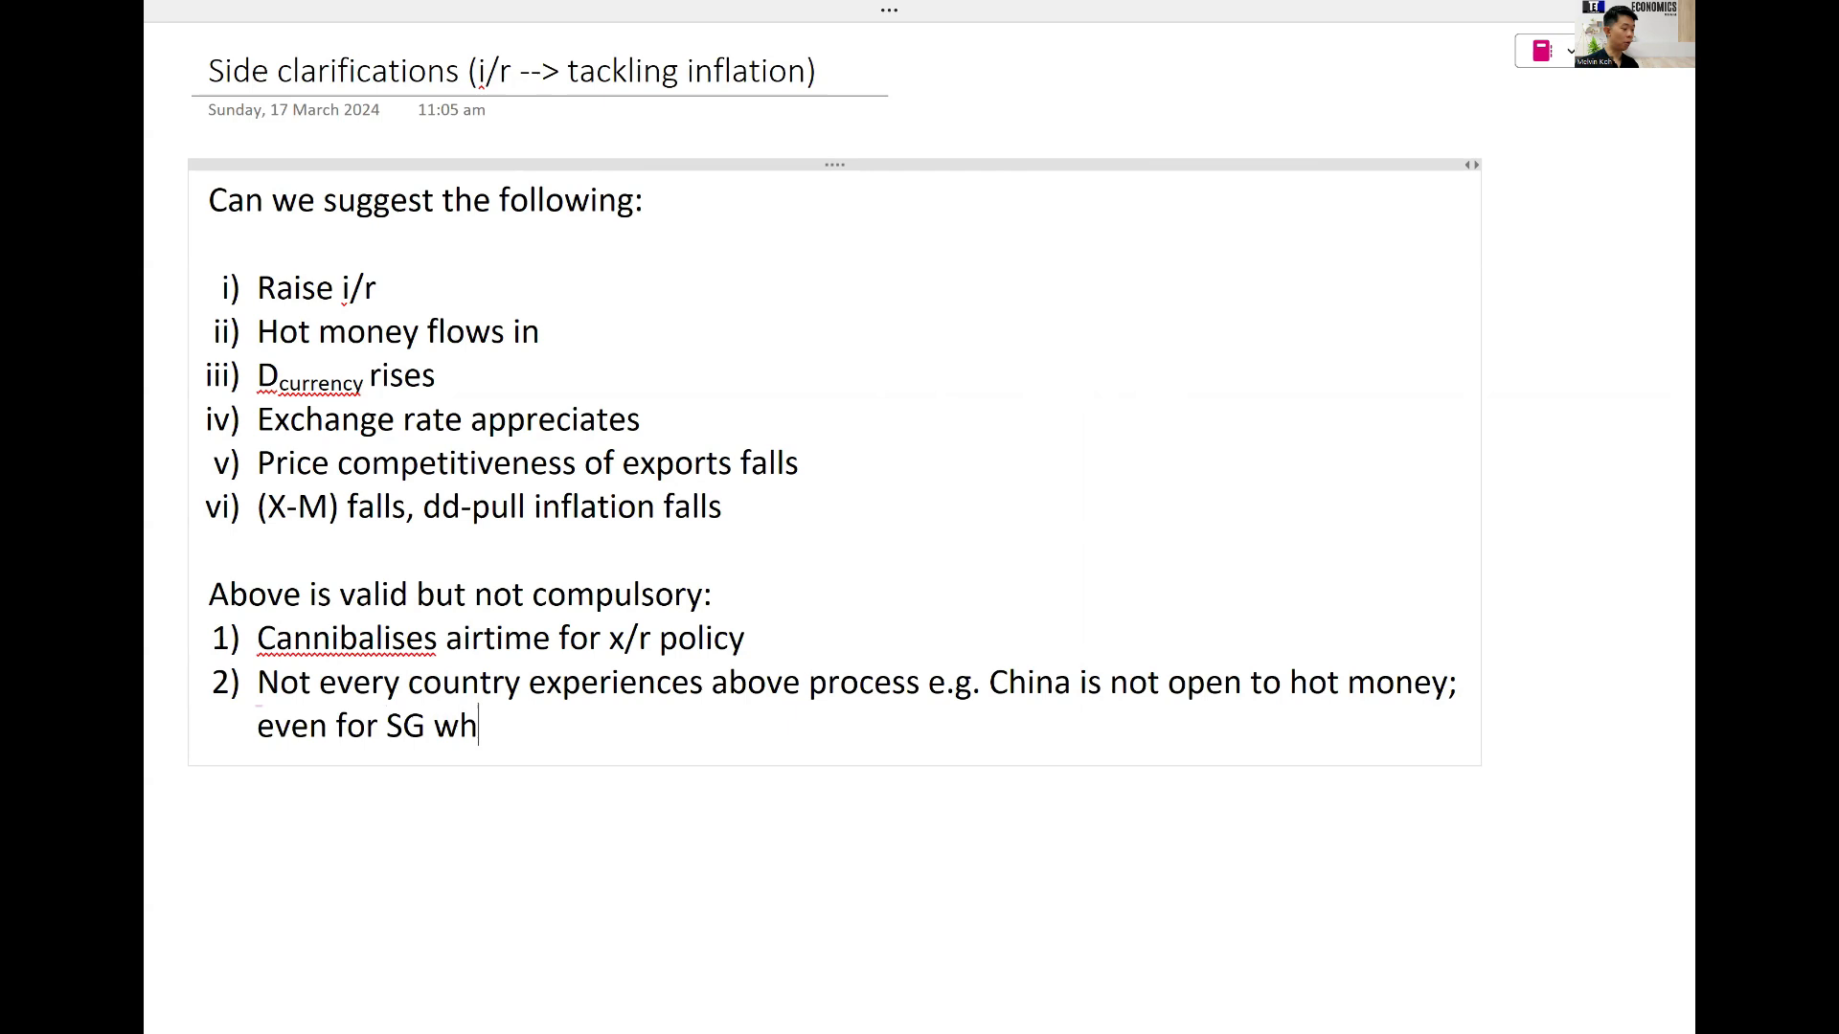
pyautogui.write('ich is very open')
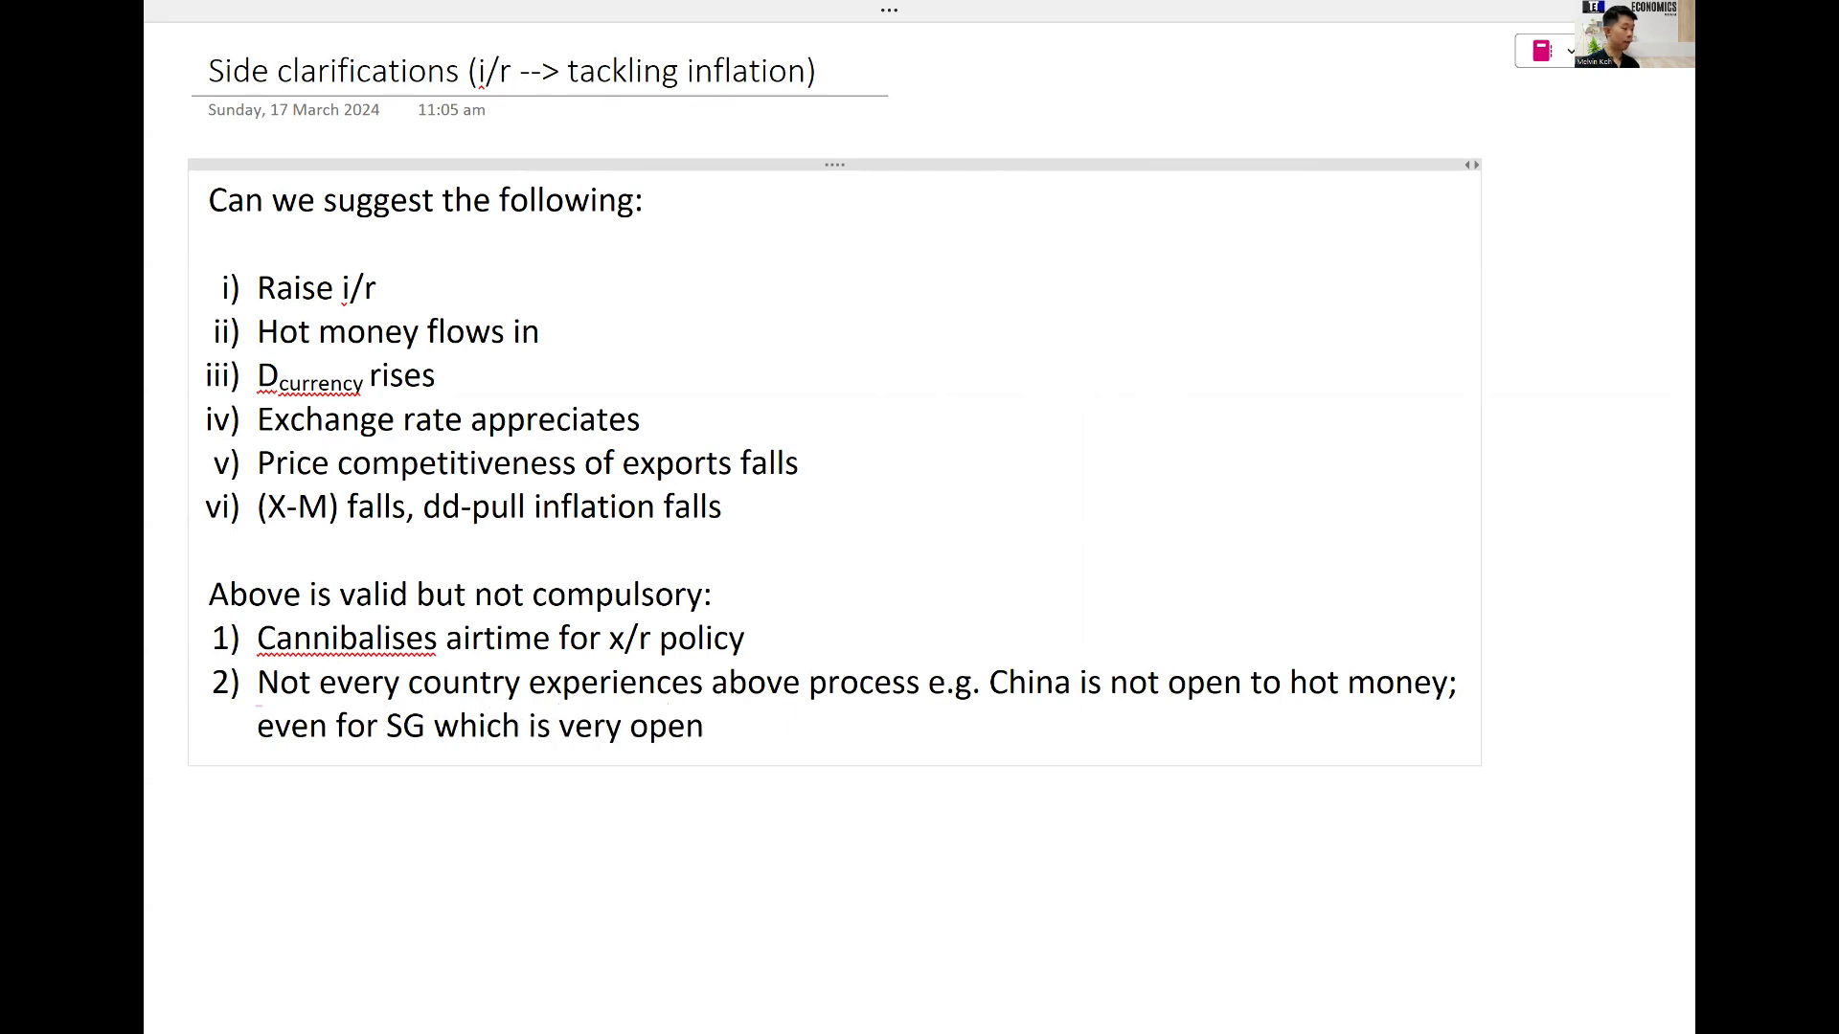
pyautogui.write(', we')
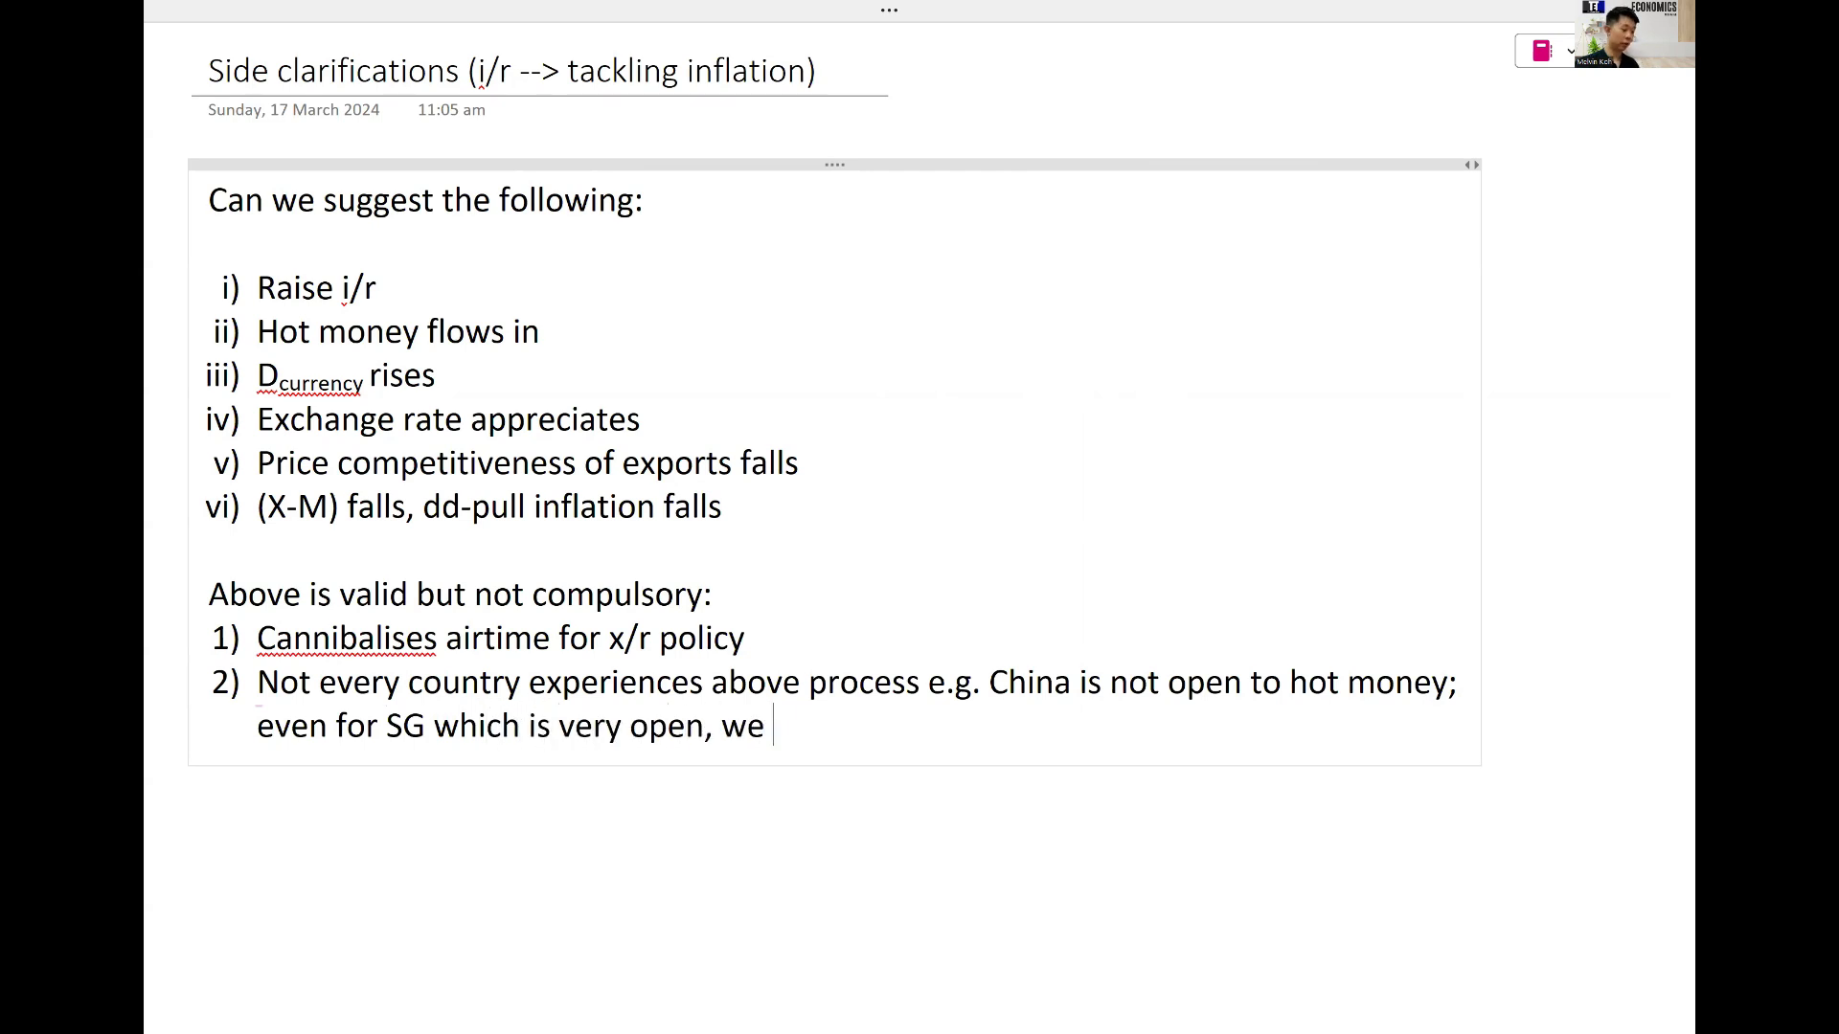
pyautogui.write('tie our i/r')
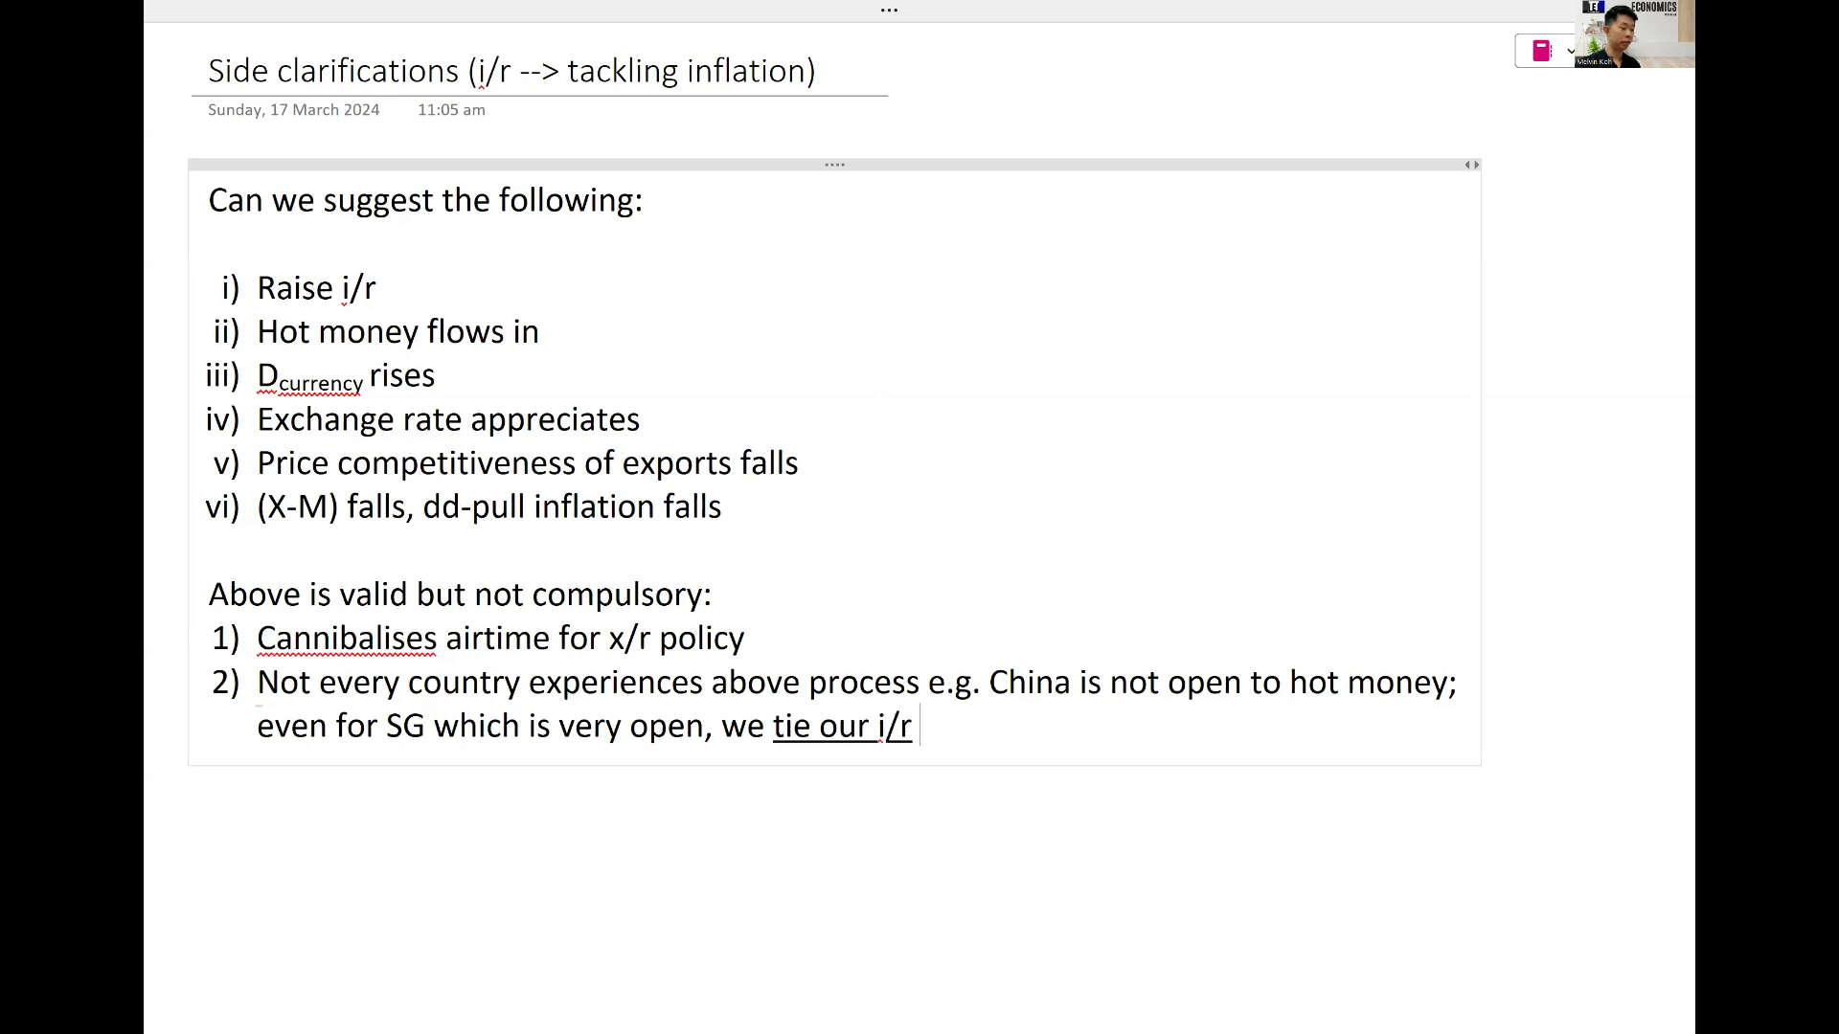
pyautogui.write('to global ratse to')
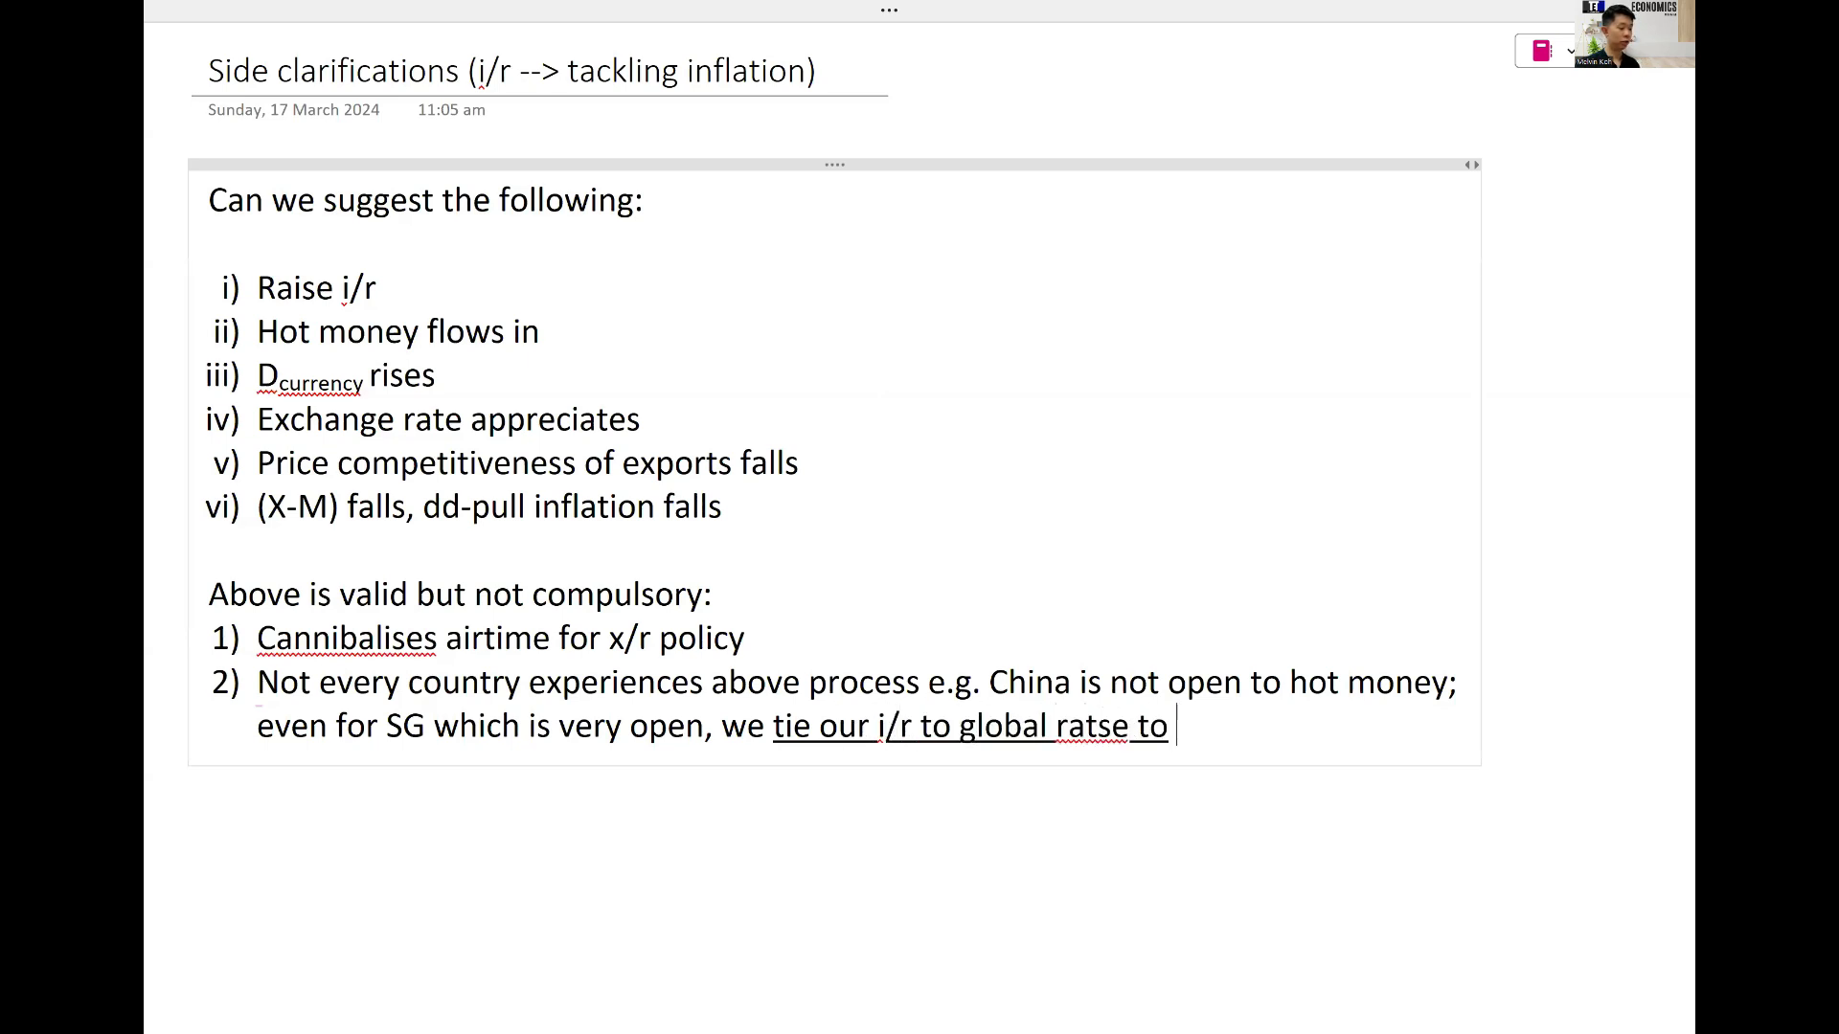